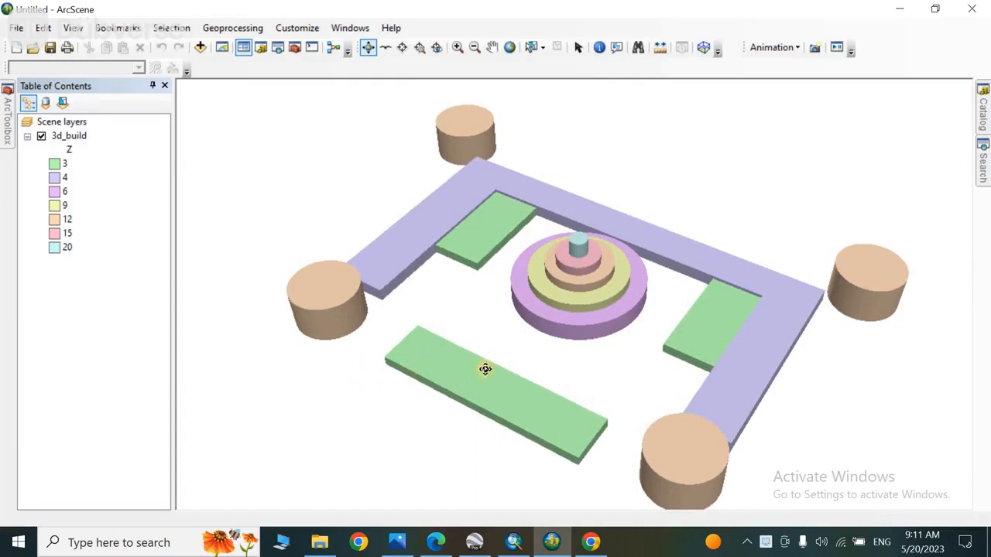
# - Orbit the 3D building model between lower and higher viewing angles
pyautogui.moveTo(487, 368); pyautogui.dragTo(395, 286)
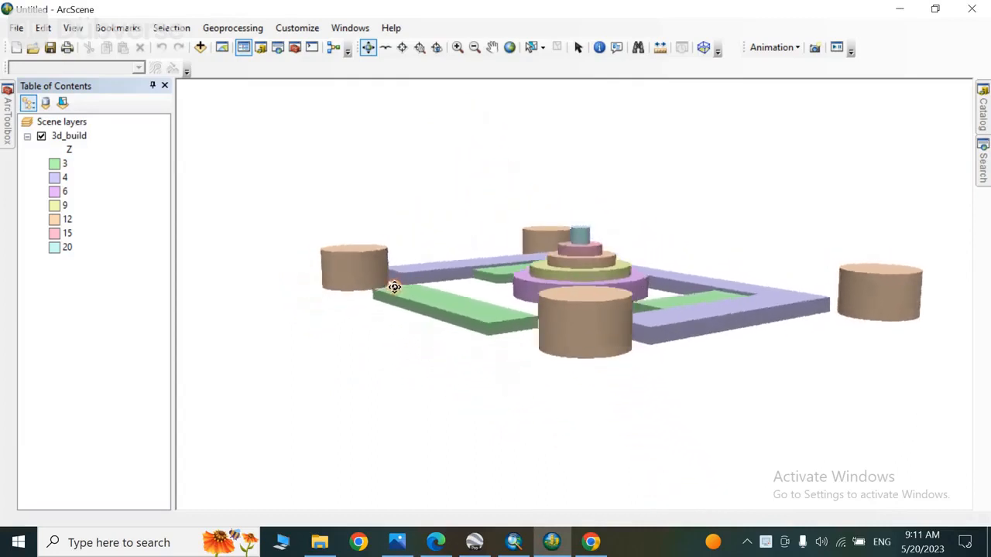
pyautogui.moveTo(395, 287); pyautogui.dragTo(533, 302)
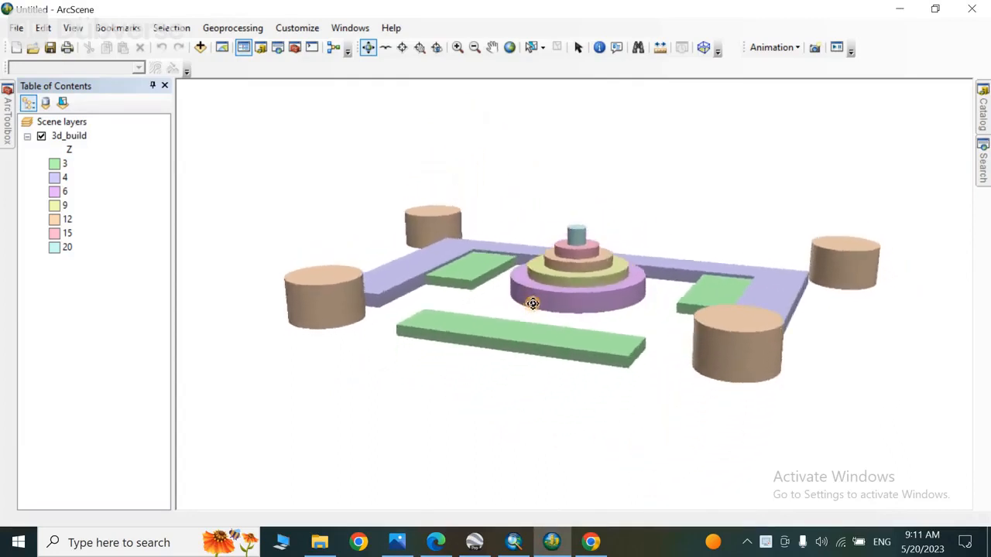
pyautogui.moveTo(533, 302); pyautogui.dragTo(480, 325)
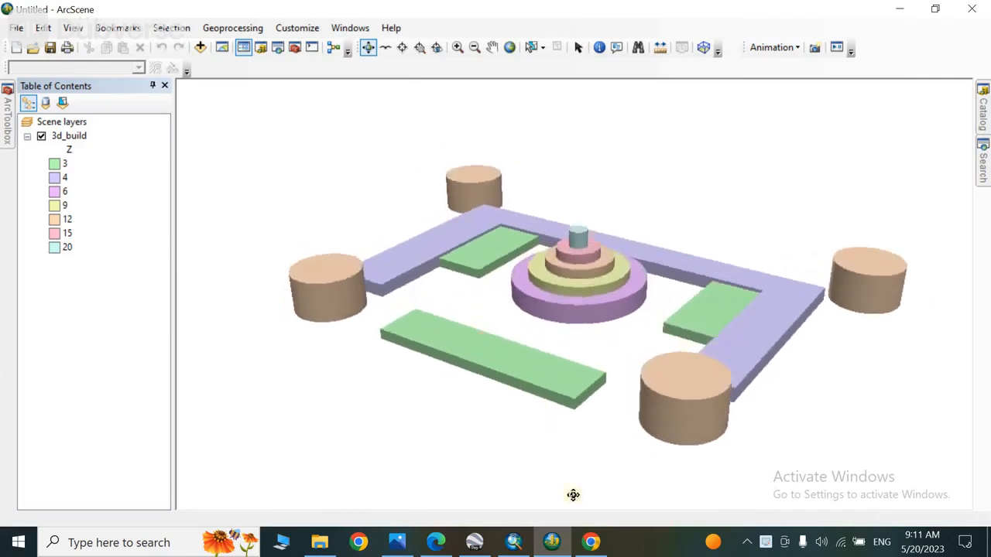
# - Switch to the browser and scroll down the GIS consultancy's YouTube Videos list
pyautogui.click(592, 542)
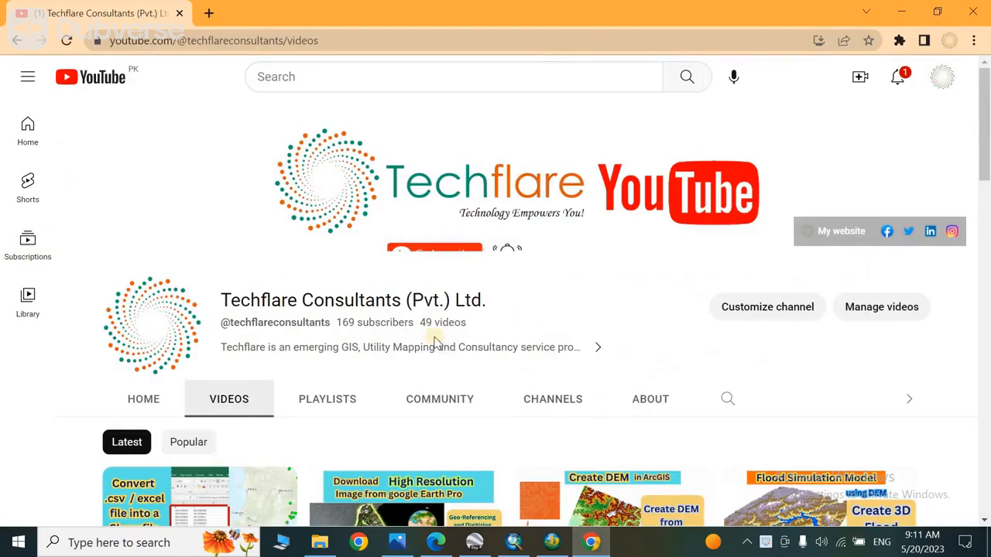
pyautogui.scroll(-3)
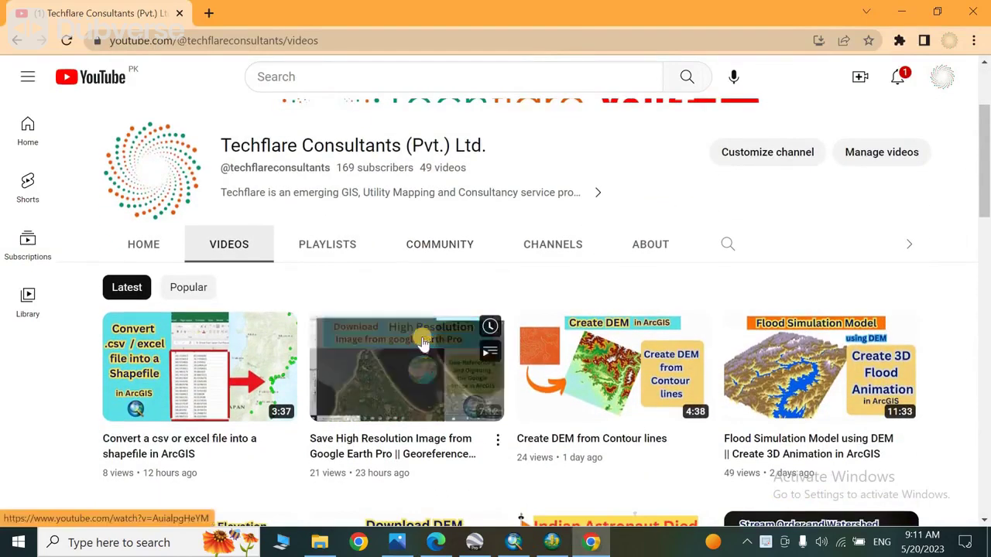
pyautogui.moveTo(366, 295)
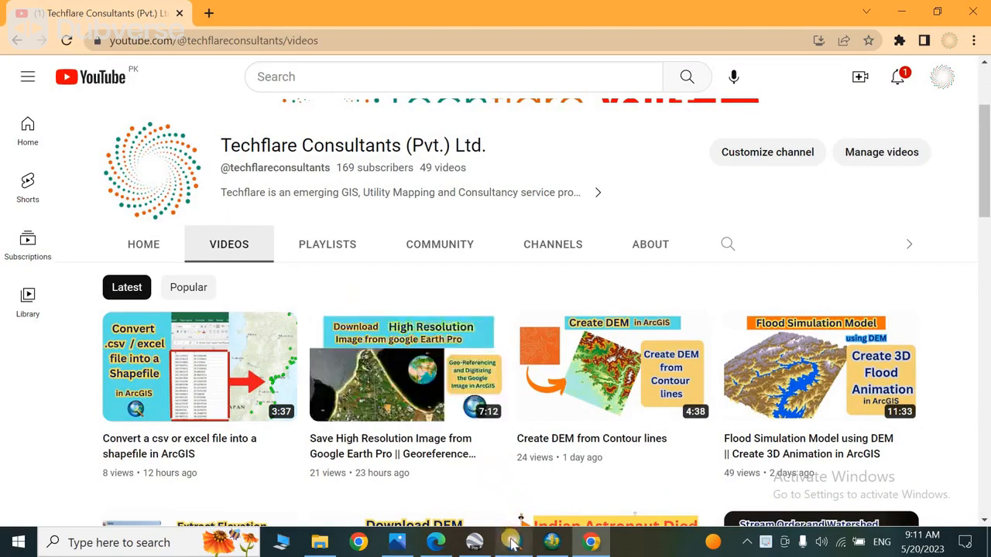
# - Switch to ArcMap and open the 3d_build layer's attribute table of 19 polygons
pyautogui.click(514, 542)
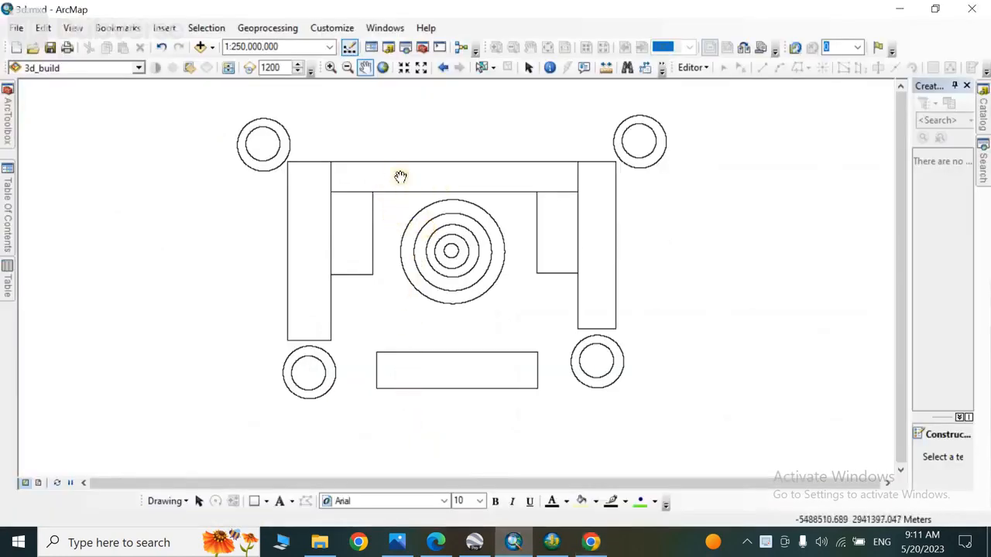
pyautogui.moveTo(465, 177)
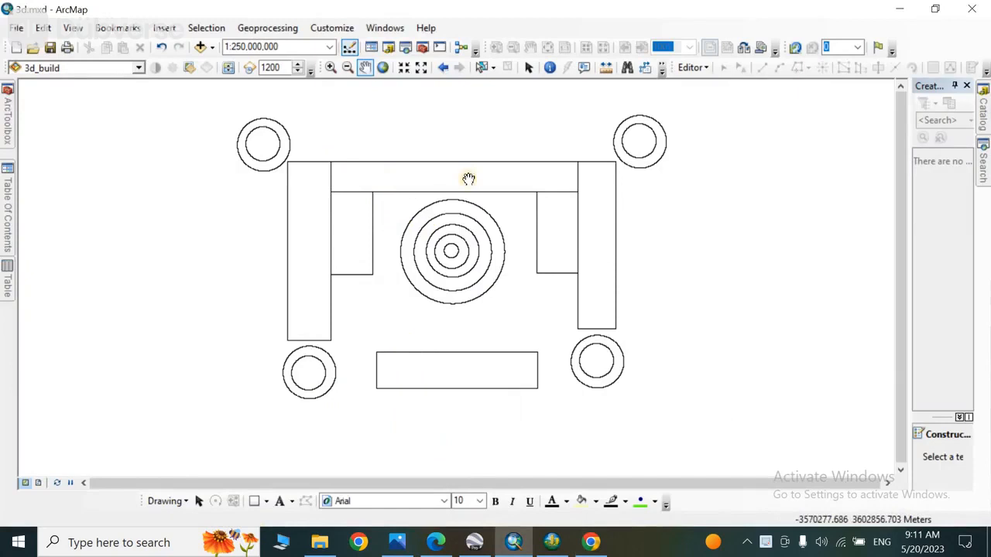
pyautogui.moveTo(372, 215)
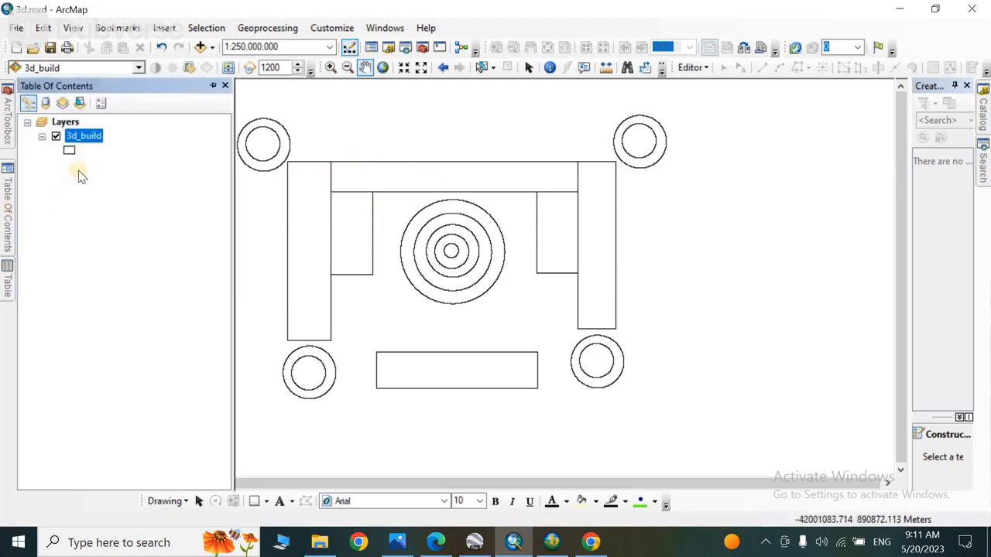
pyautogui.doubleClick(83, 136)
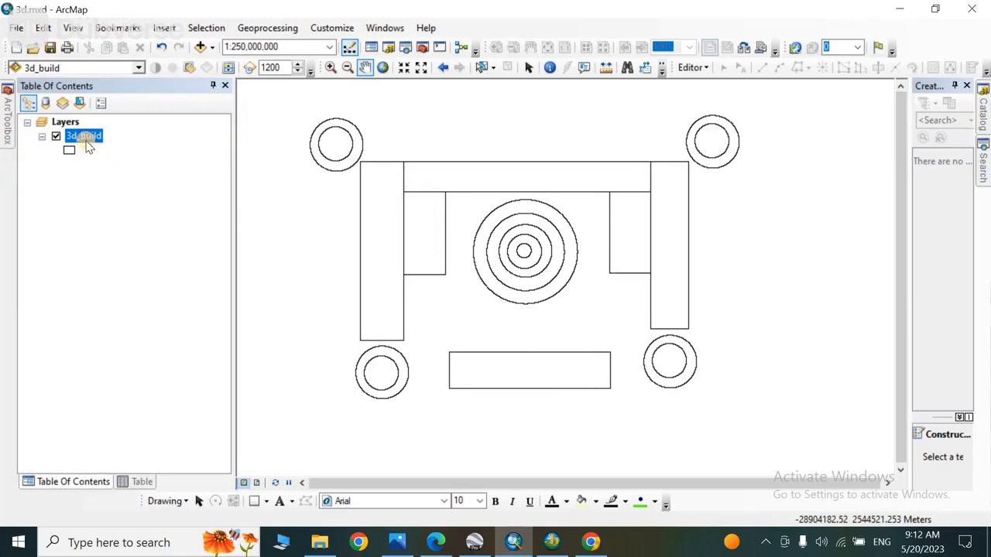
pyautogui.rightClick(84, 136)
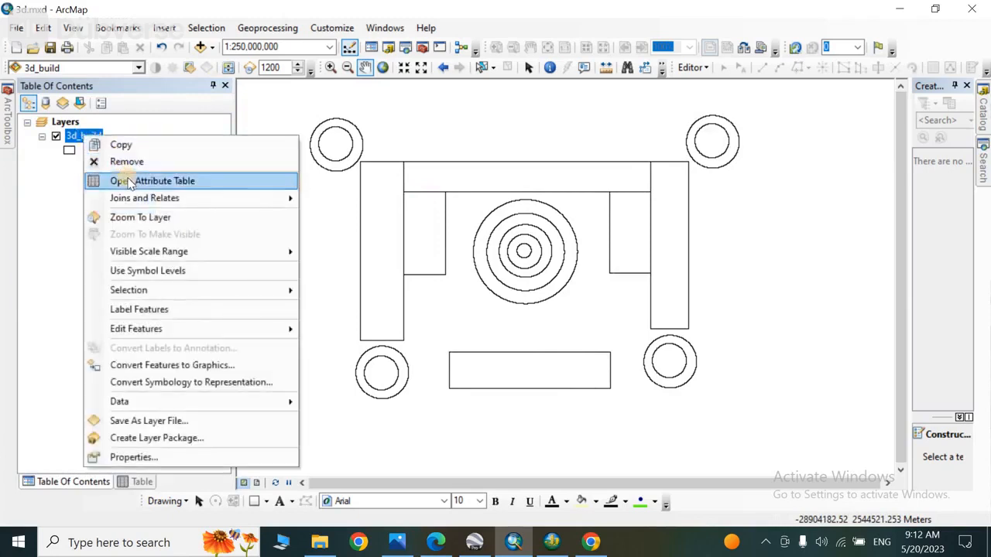
pyautogui.click(152, 180)
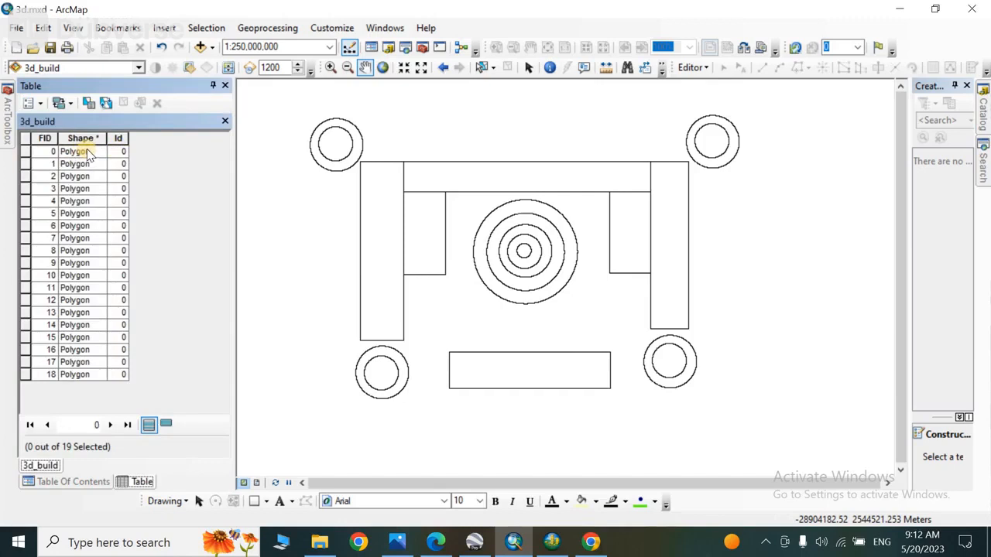
pyautogui.moveTo(34, 105)
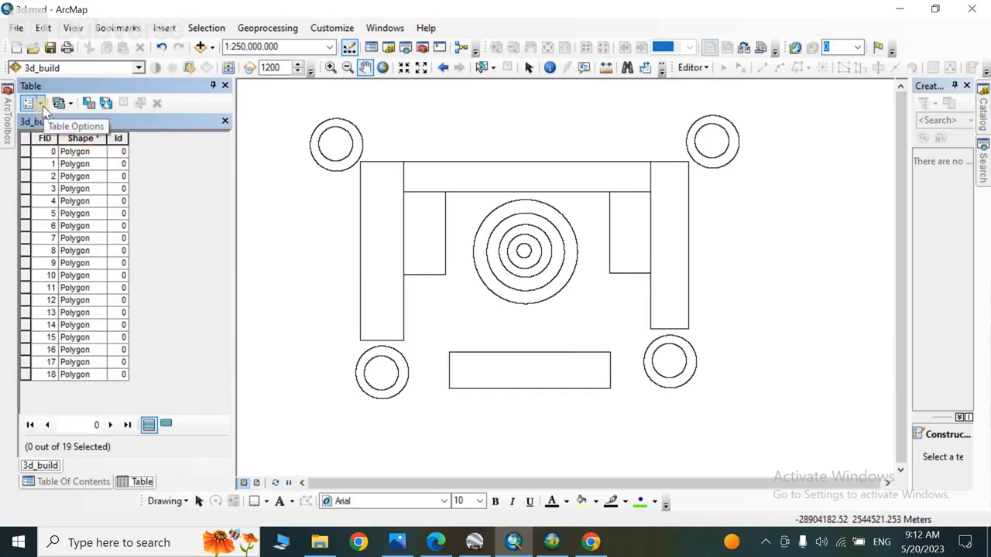
# - Attempt Add Field from Table Options and dismiss the warning that it could not be added
pyautogui.click(37, 102)
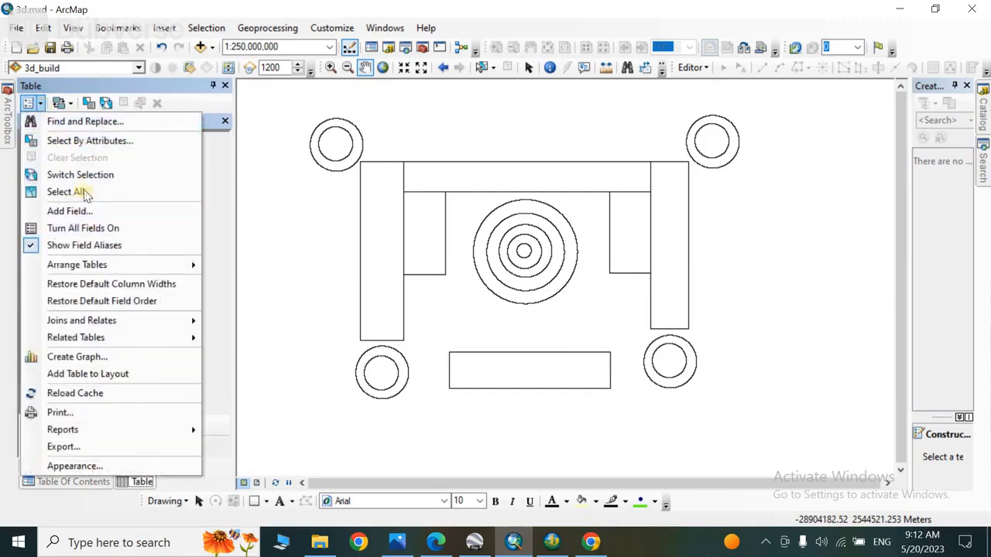
pyautogui.click(69, 211)
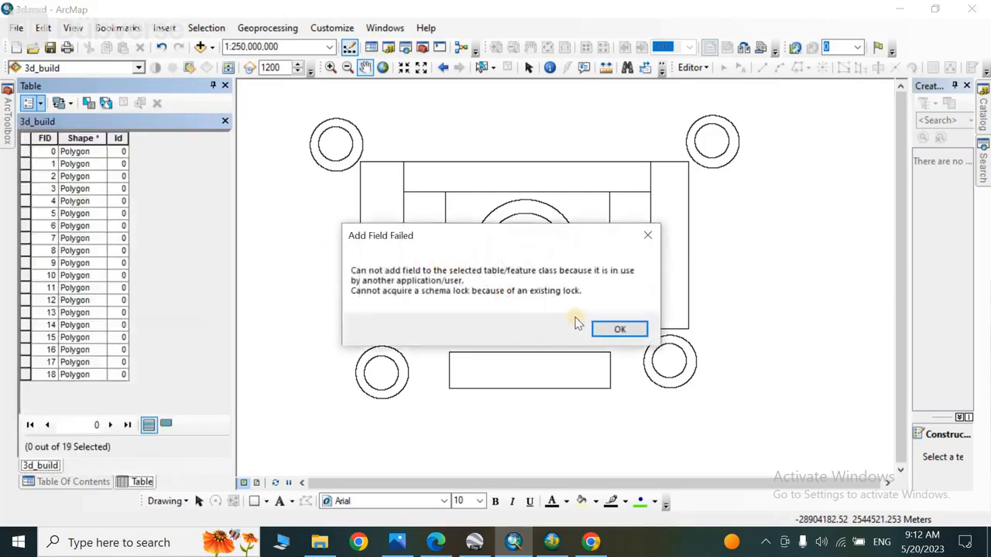
pyautogui.click(619, 328)
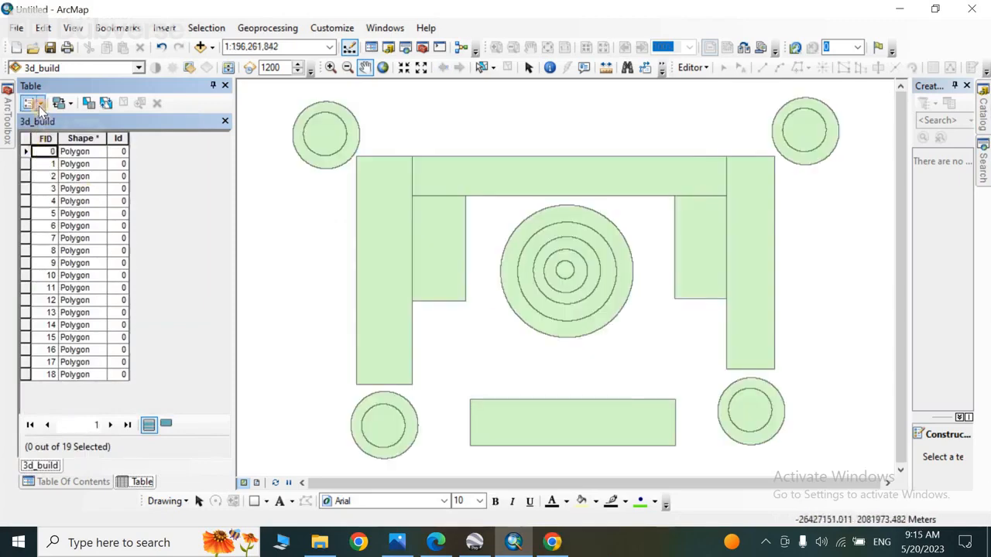
# - Add a new Short Integer field named Z_values to the 3d_build table
pyautogui.click(34, 102)
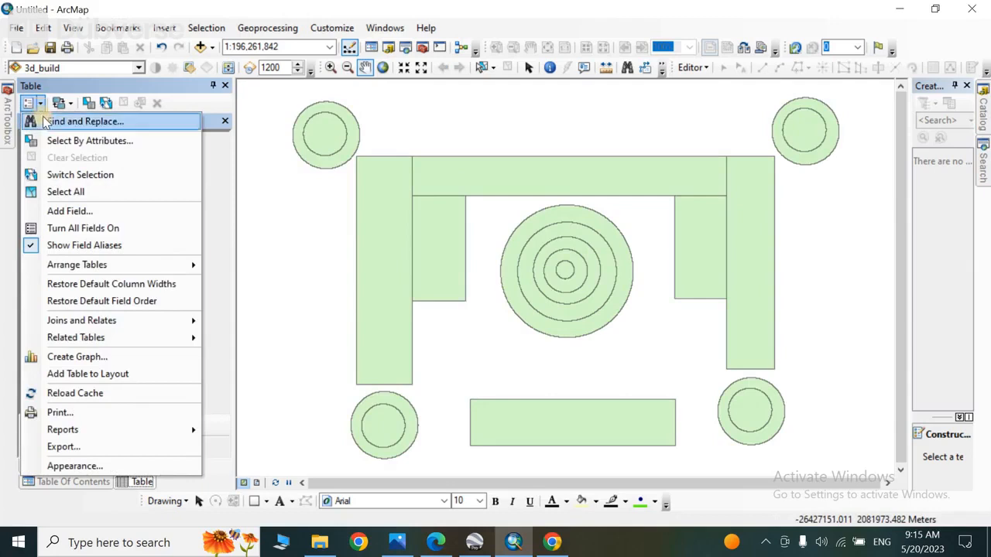
pyautogui.click(70, 211)
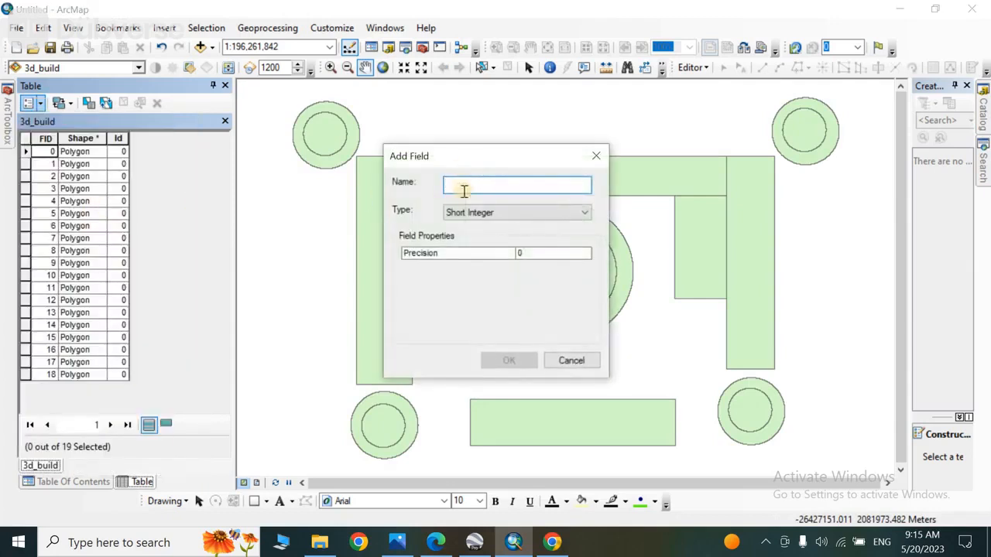
pyautogui.write('Z')
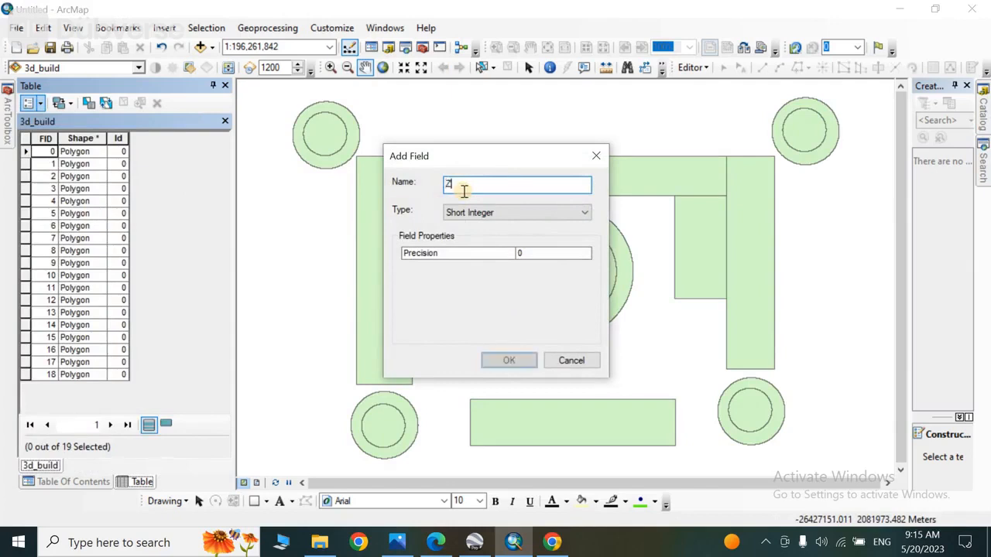
pyautogui.write('_')
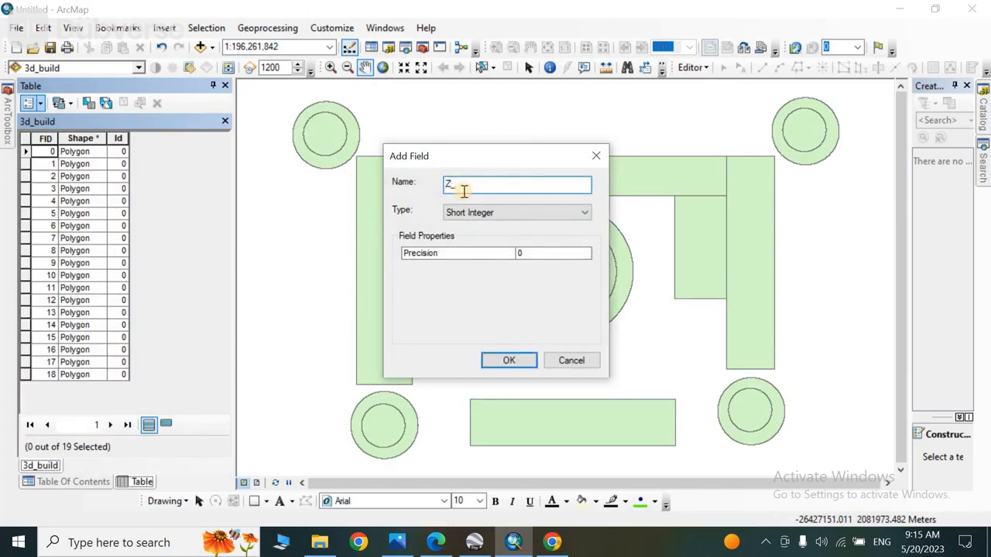
pyautogui.write('values')
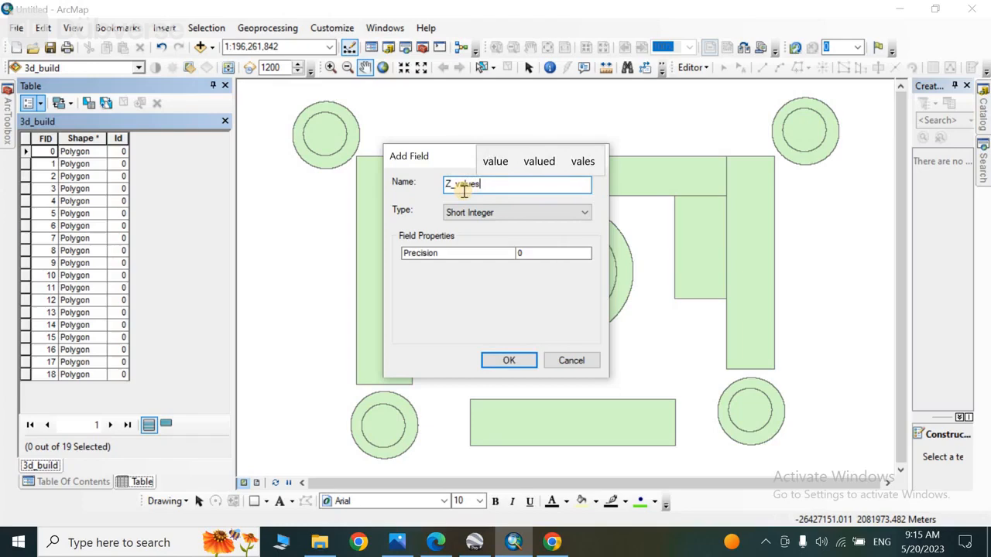
pyautogui.moveTo(502, 271)
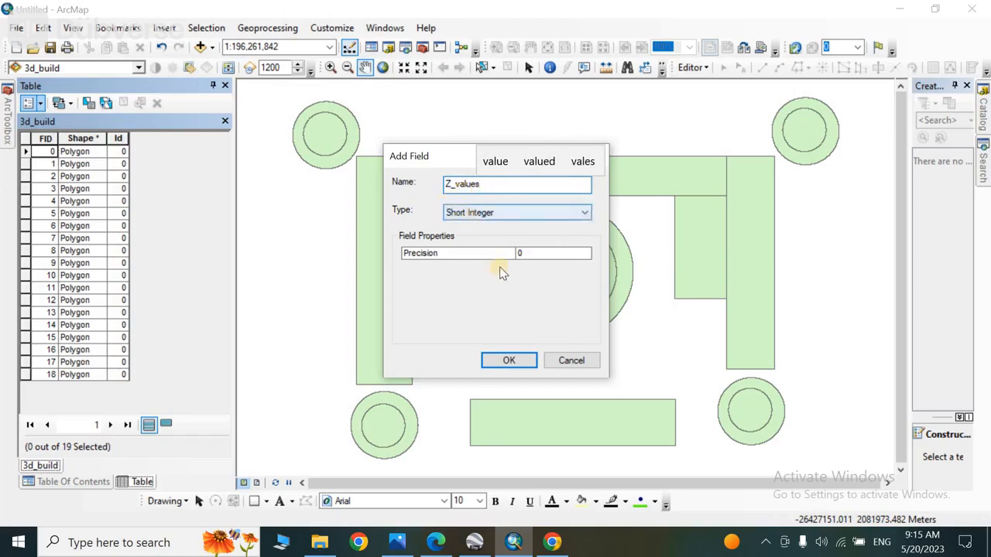
pyautogui.click(508, 360)
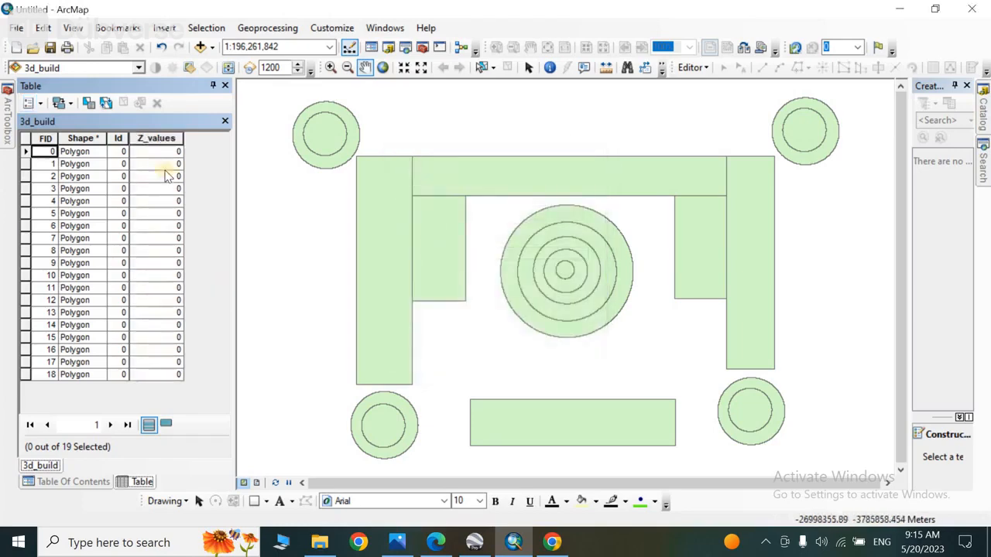
# - Start an edit session on the layer from the Editor menu
pyautogui.click(690, 68)
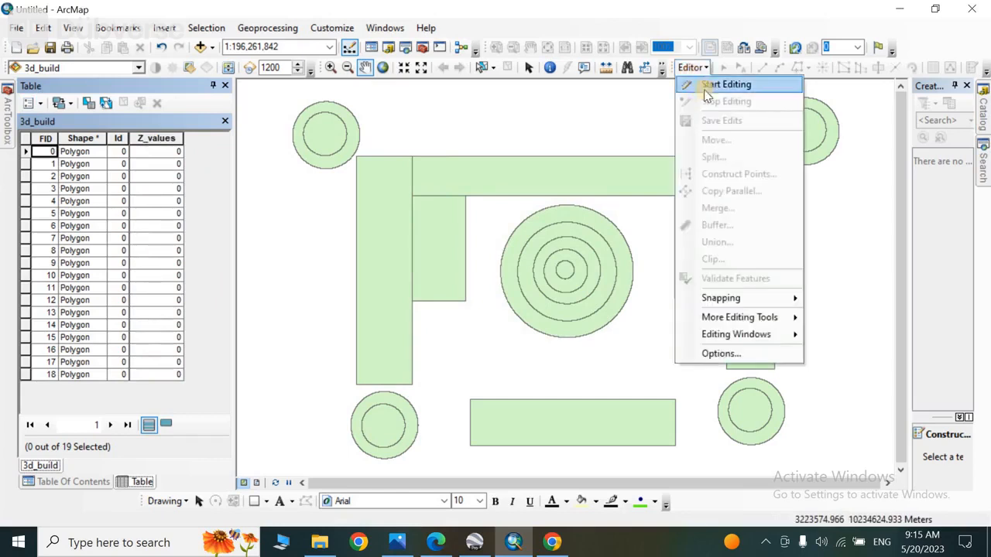
pyautogui.click(726, 84)
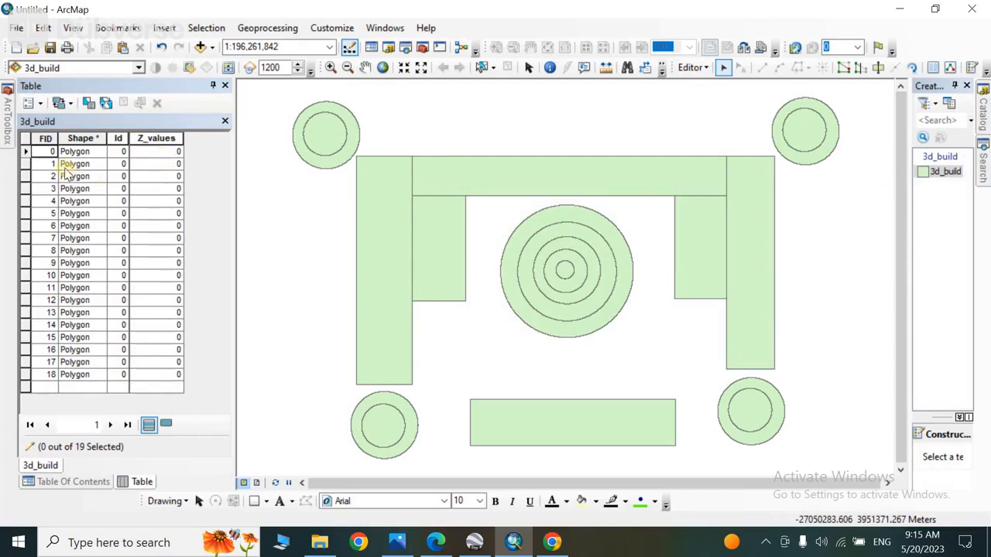
# - Enter height values such as 10 into the Z_values cells of the first polygon records
pyautogui.click(28, 151)
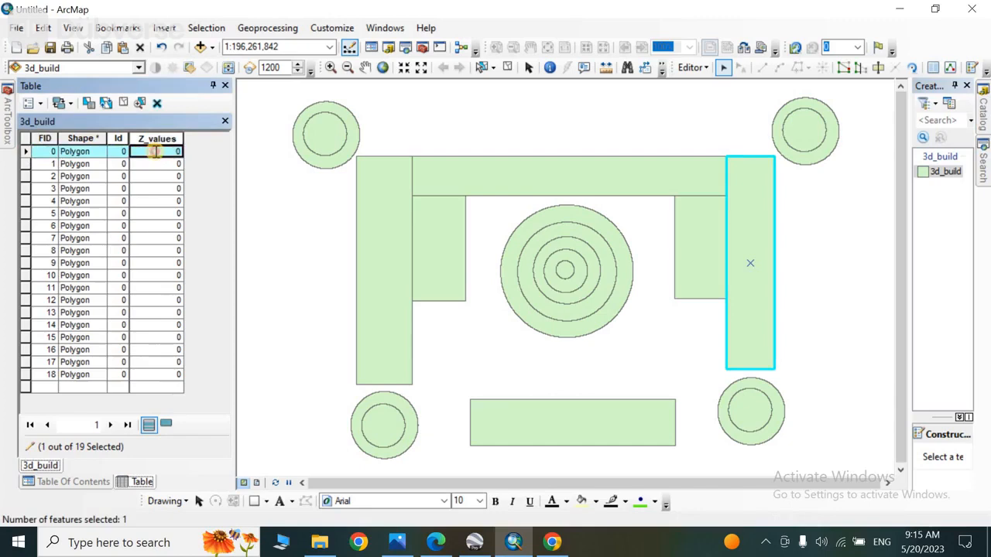
pyautogui.write('10')
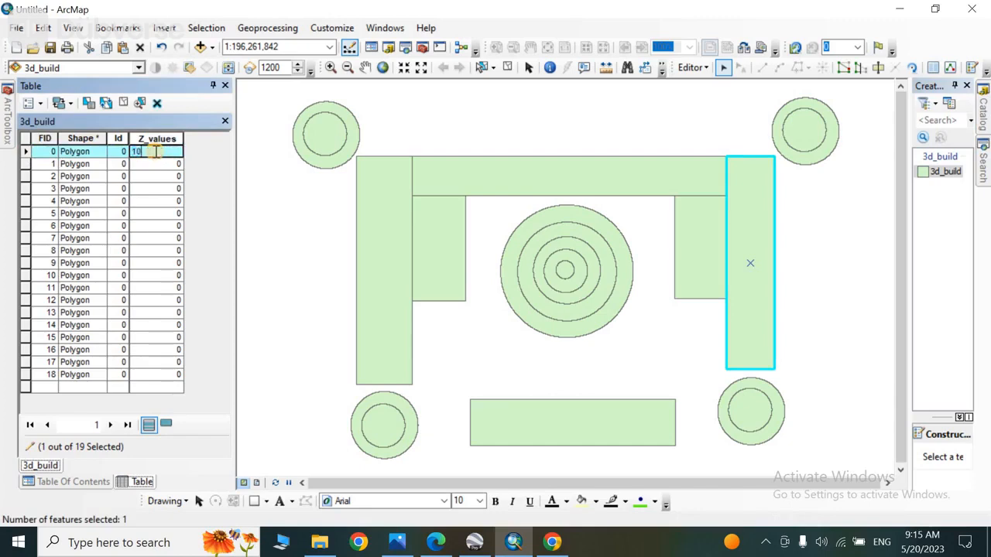
pyautogui.click(31, 165)
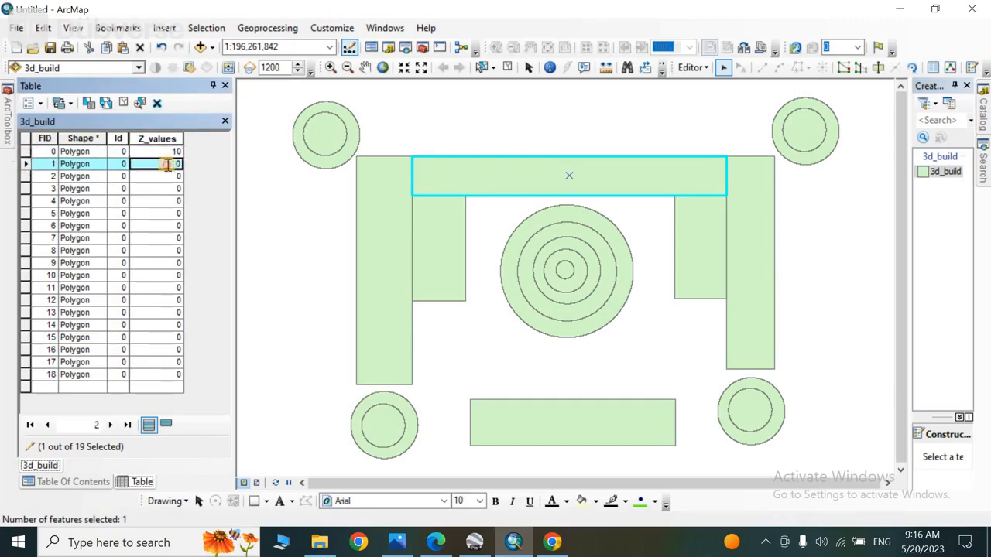
pyautogui.write('1')
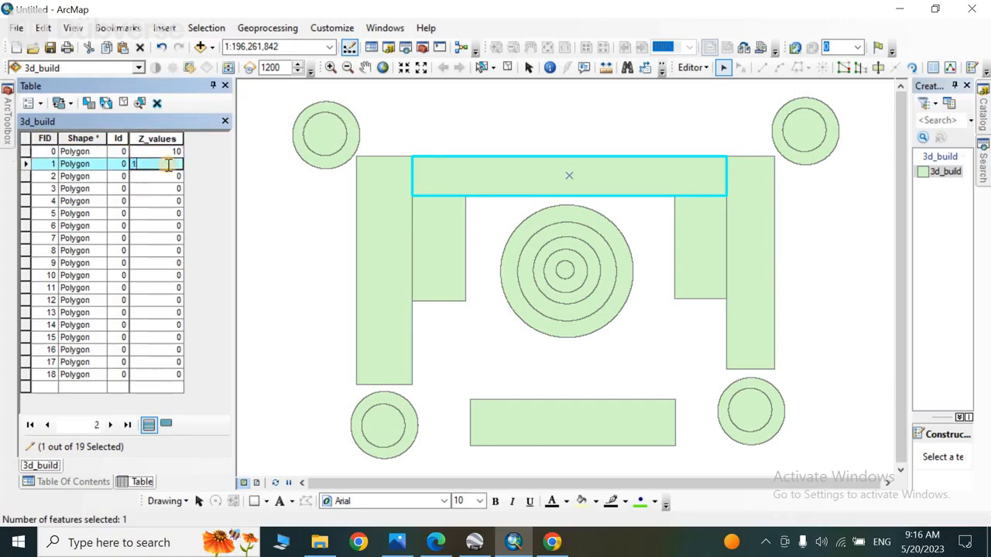
pyautogui.write('0')
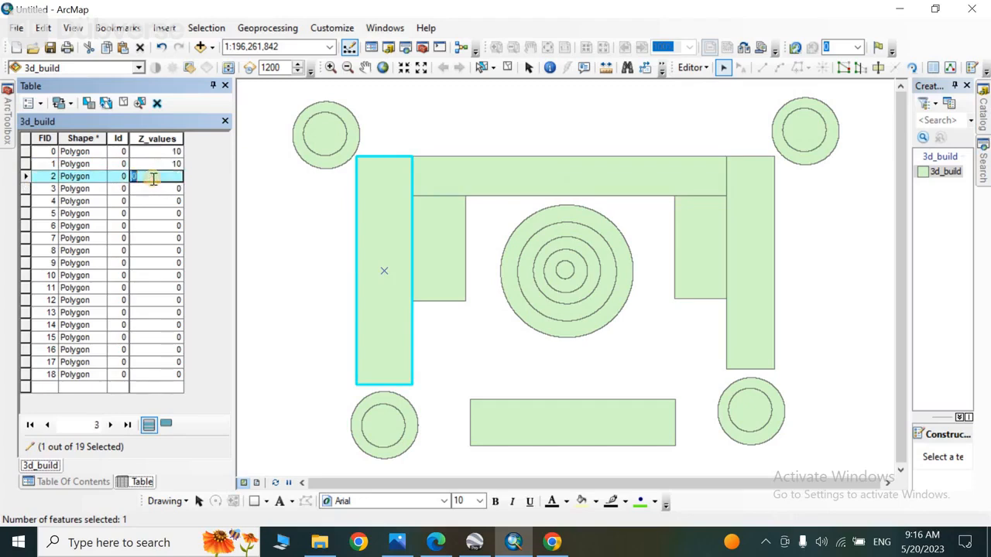
pyautogui.write('10')
pyautogui.click(157, 325)
pyautogui.write('40')
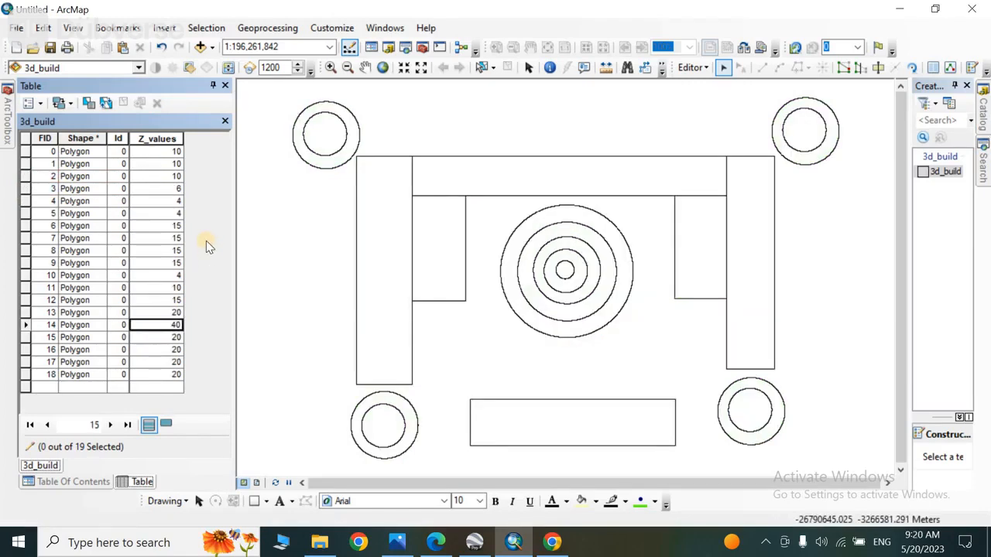
# - Stop editing and confirm saving the edited Z_values
pyautogui.click(157, 138)
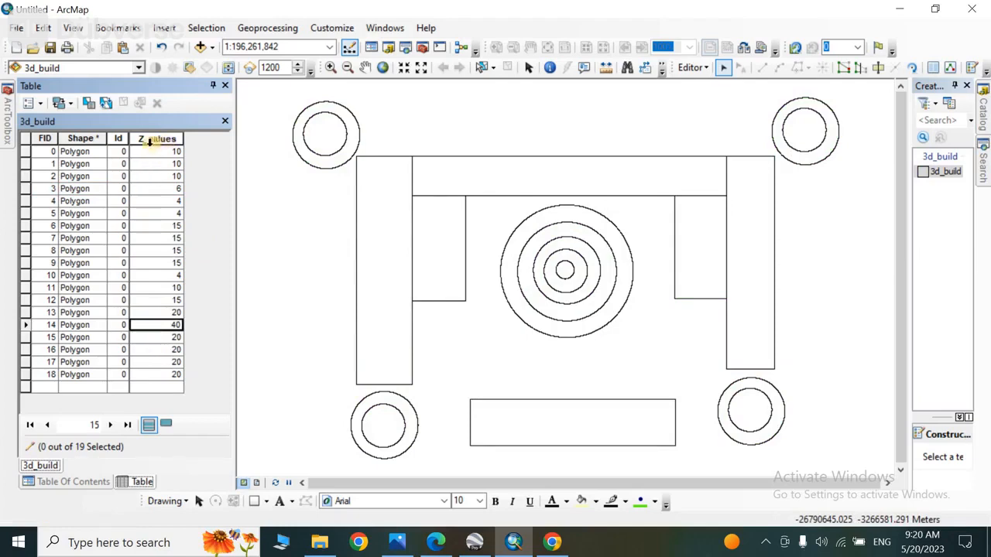
pyautogui.click(689, 68)
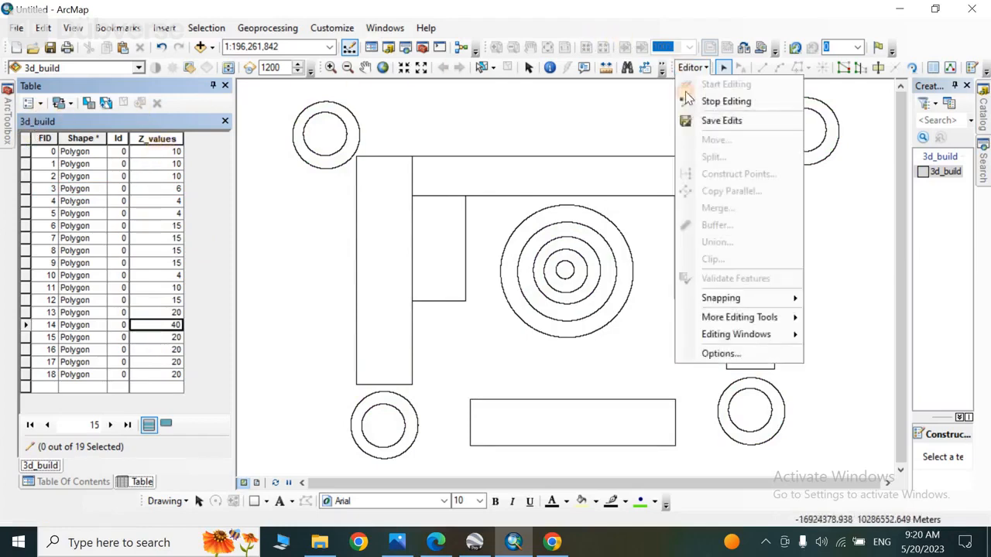
pyautogui.click(726, 101)
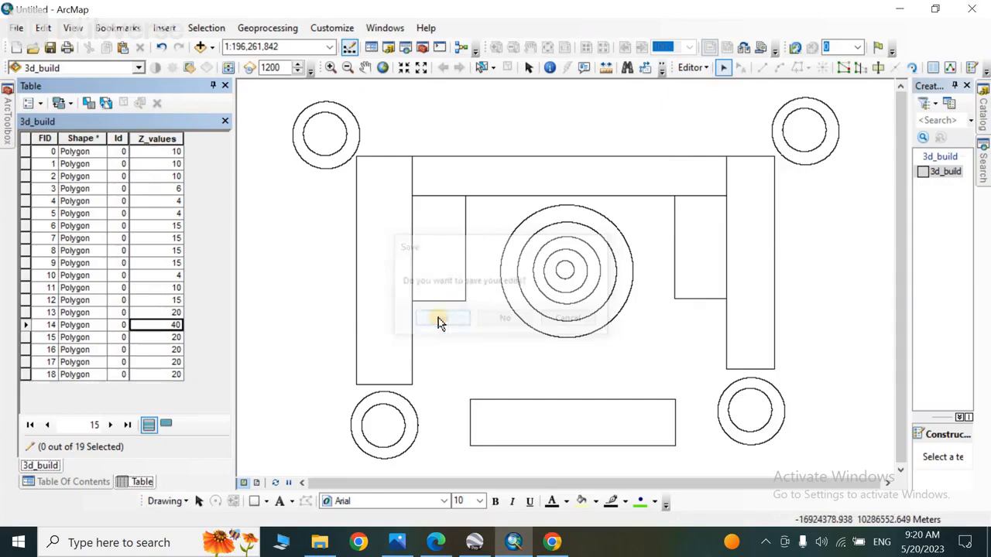
pyautogui.click(442, 319)
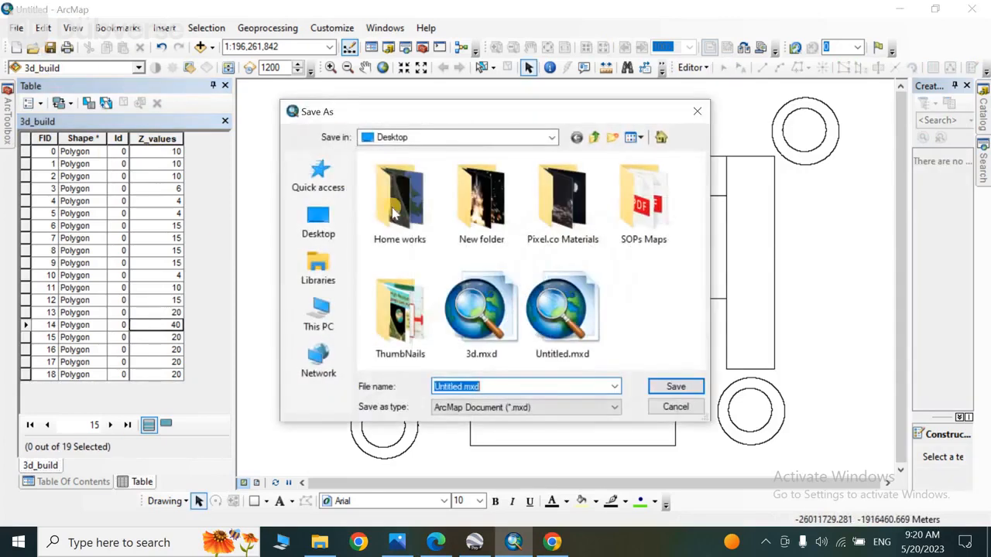
pyautogui.moveTo(316, 220)
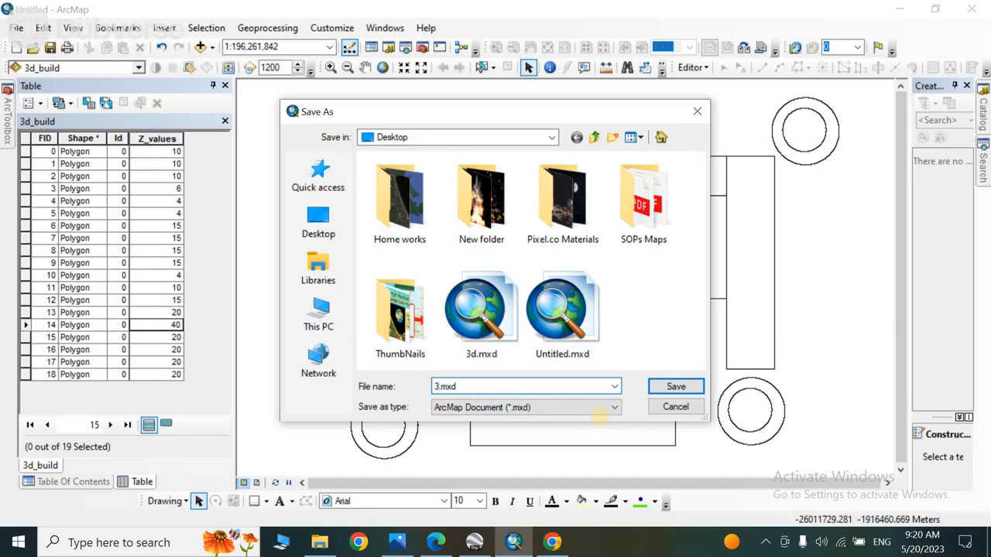
# - Save the map document as 3D buildings.mxd
pyautogui.write('3D buildings')
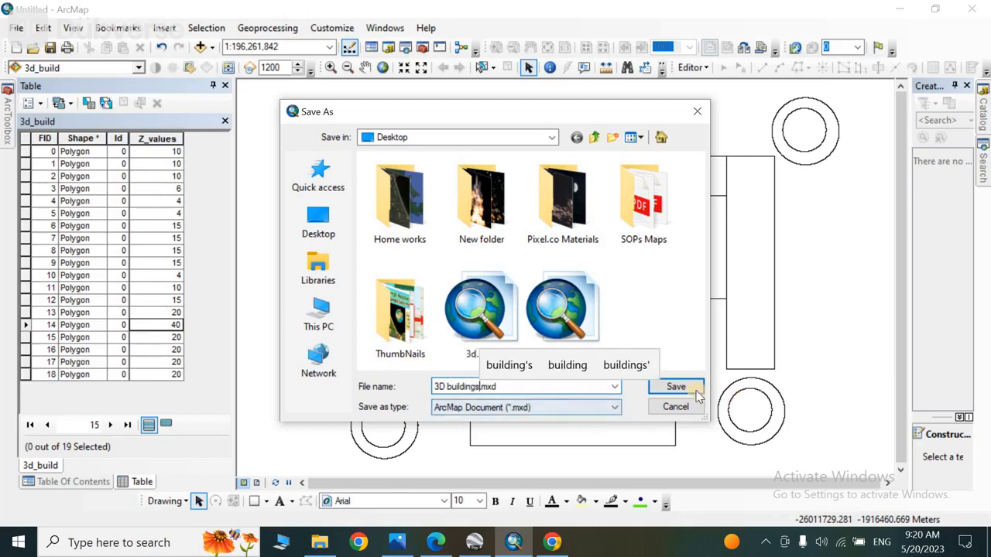
pyautogui.click(675, 387)
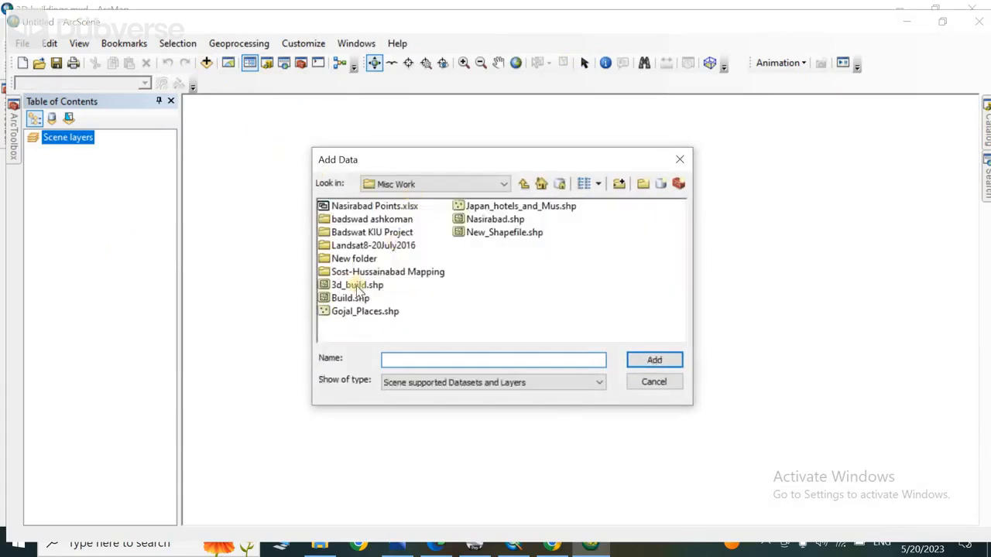
# - Add 3d_build.shp from the Add Data dialog so flat grey footprints appear in ArcScene
pyautogui.click(354, 285)
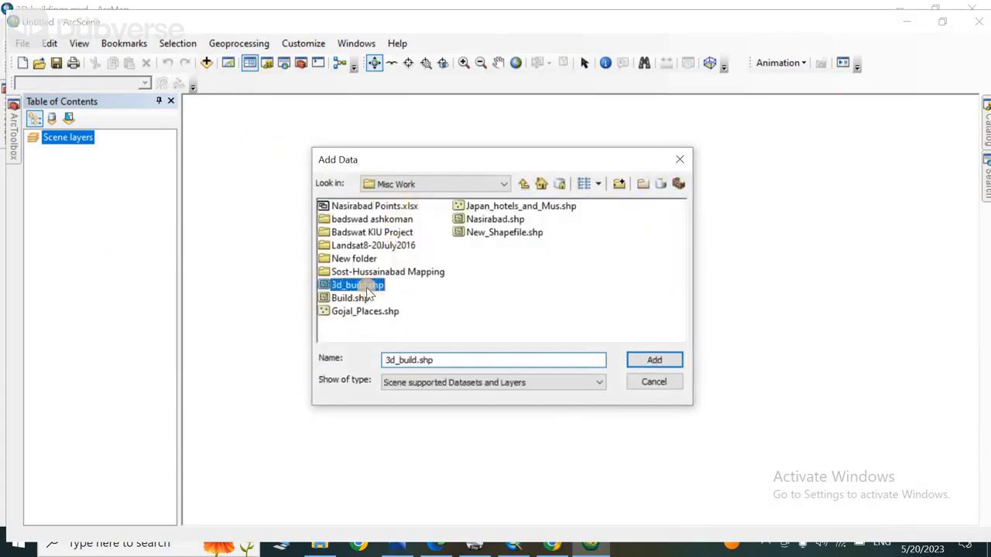
pyautogui.click(654, 359)
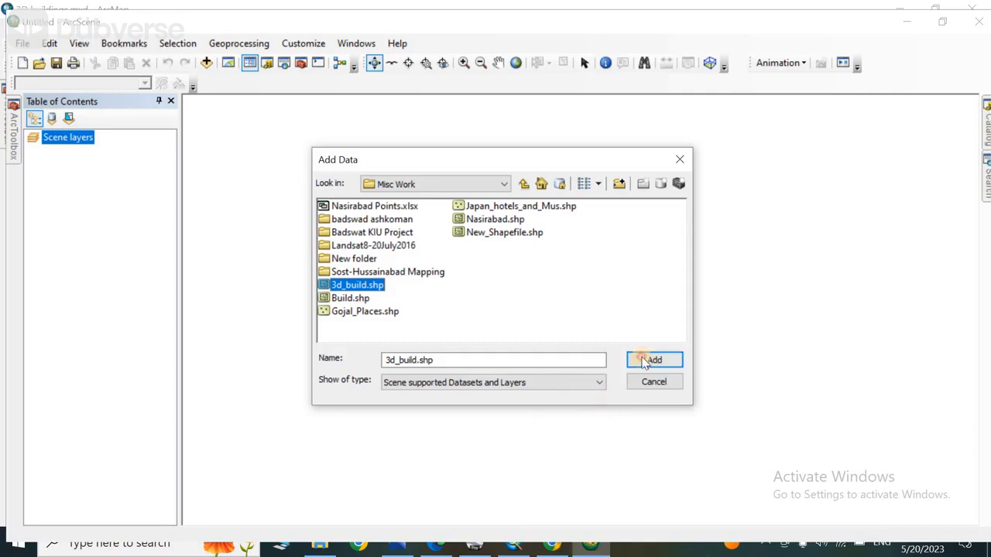
pyautogui.click(653, 359)
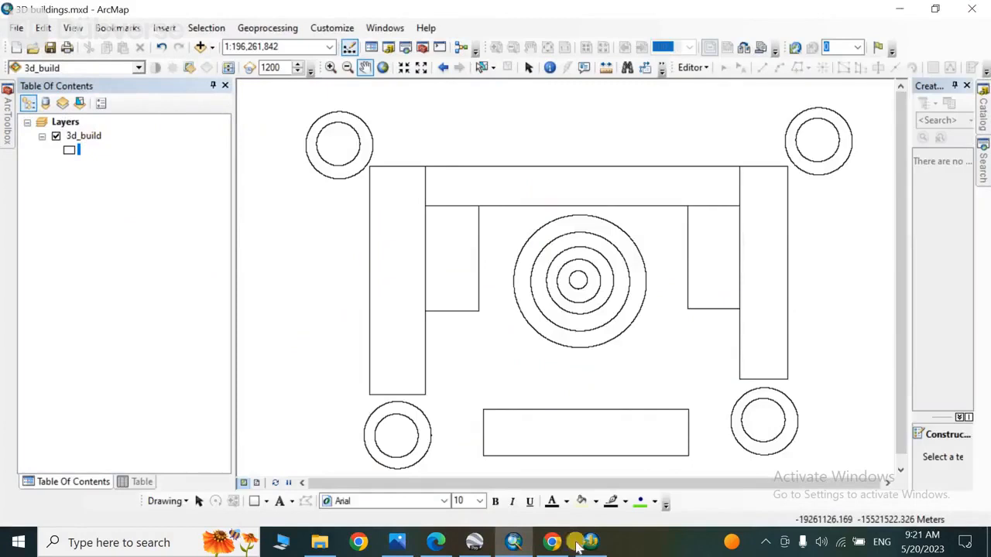
pyautogui.click(590, 542)
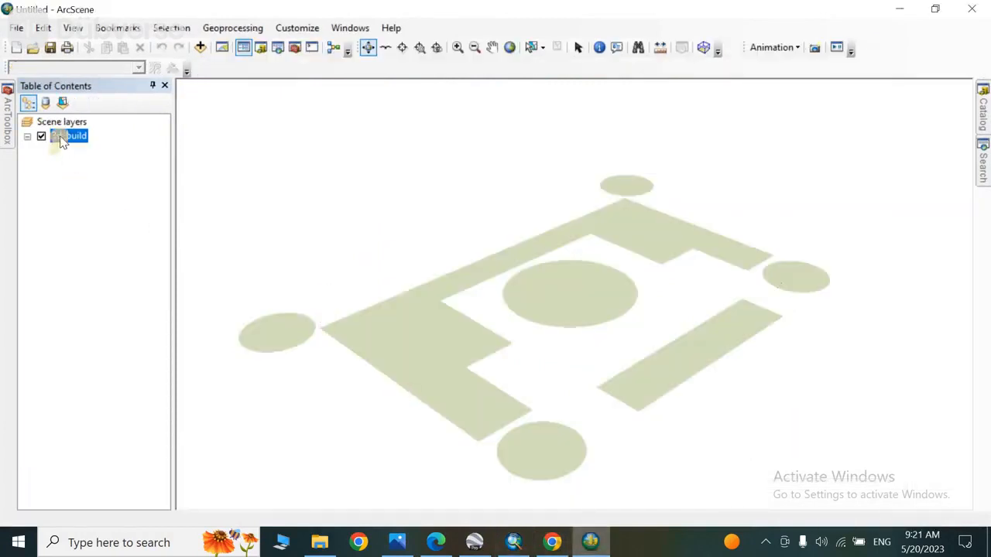
# - Symbolize 3d_build by unique values of Z_values, adding all categories (4 to 40) with pastel shades
pyautogui.rightClick(69, 136)
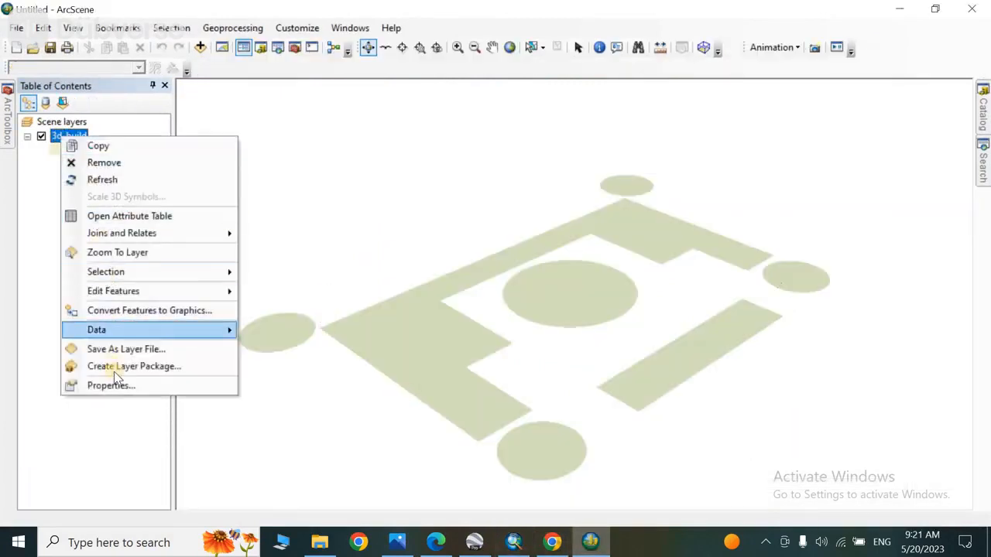
pyautogui.click(104, 163)
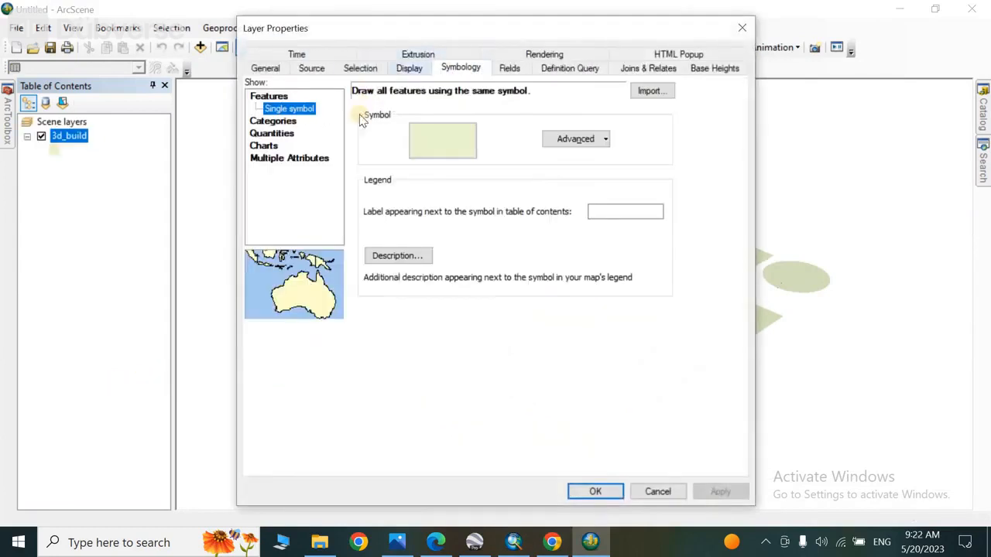
pyautogui.click(291, 121)
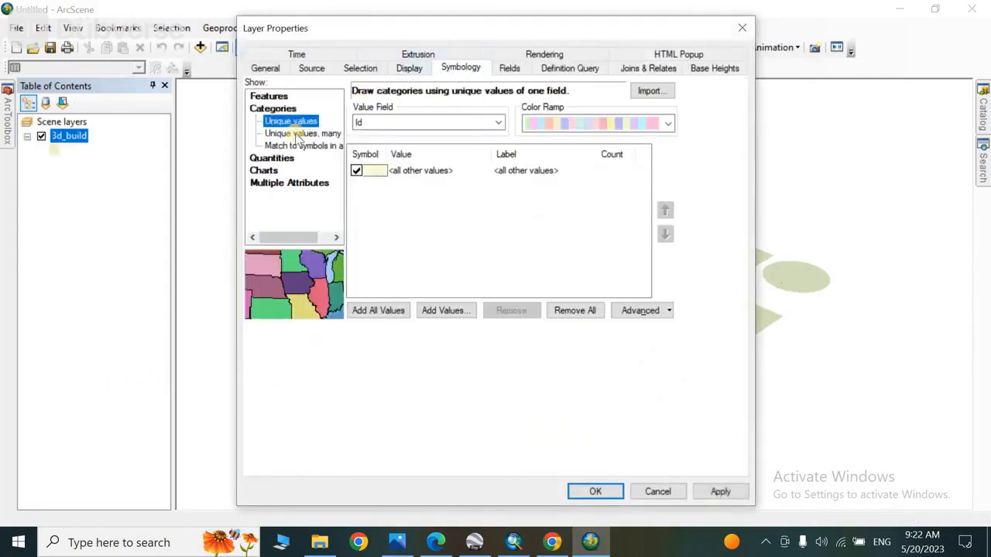
pyautogui.click(300, 133)
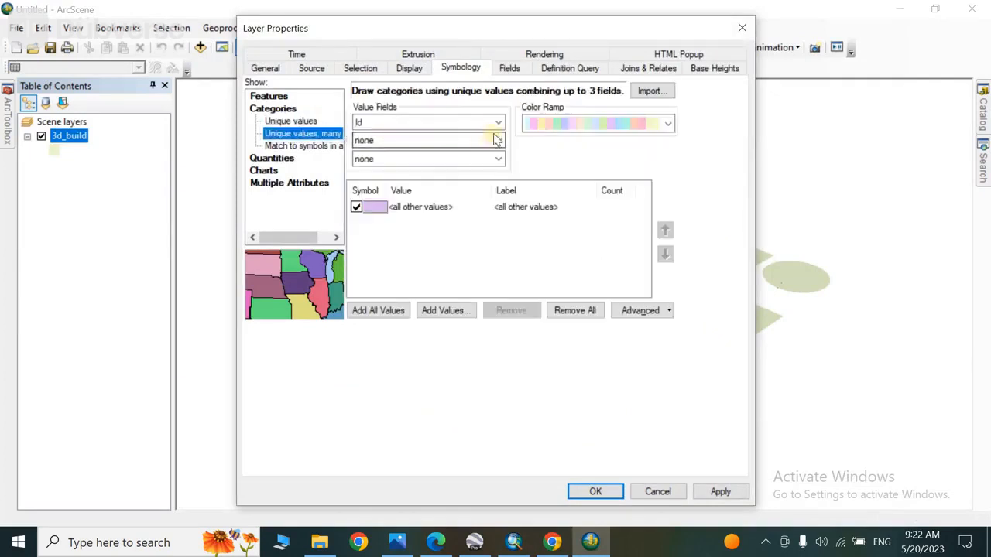
pyautogui.click(496, 122)
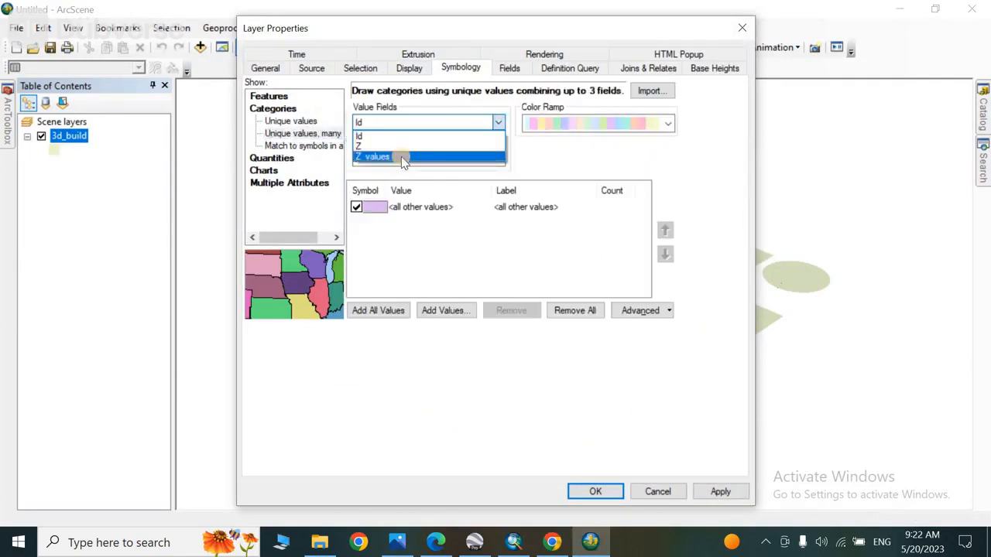
pyautogui.click(375, 157)
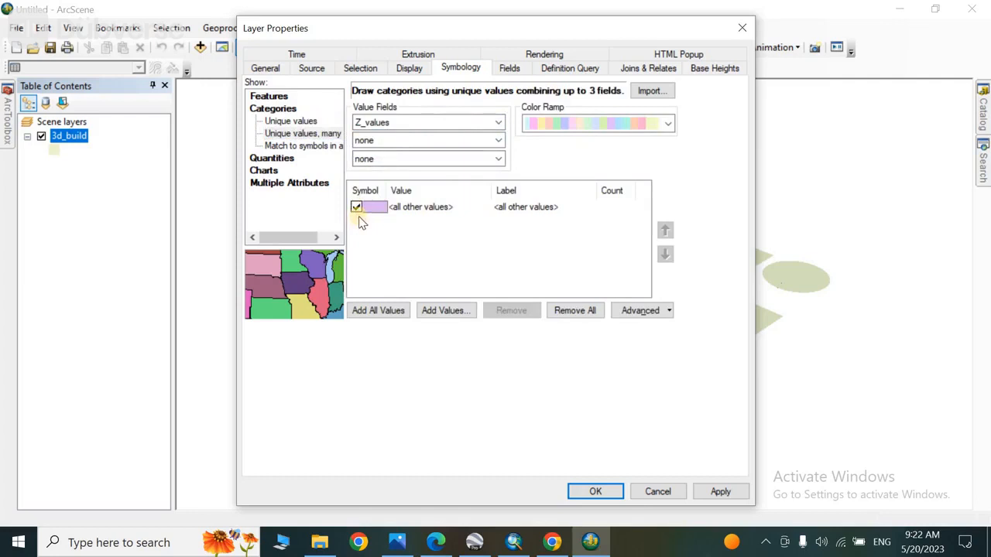
pyautogui.click(378, 310)
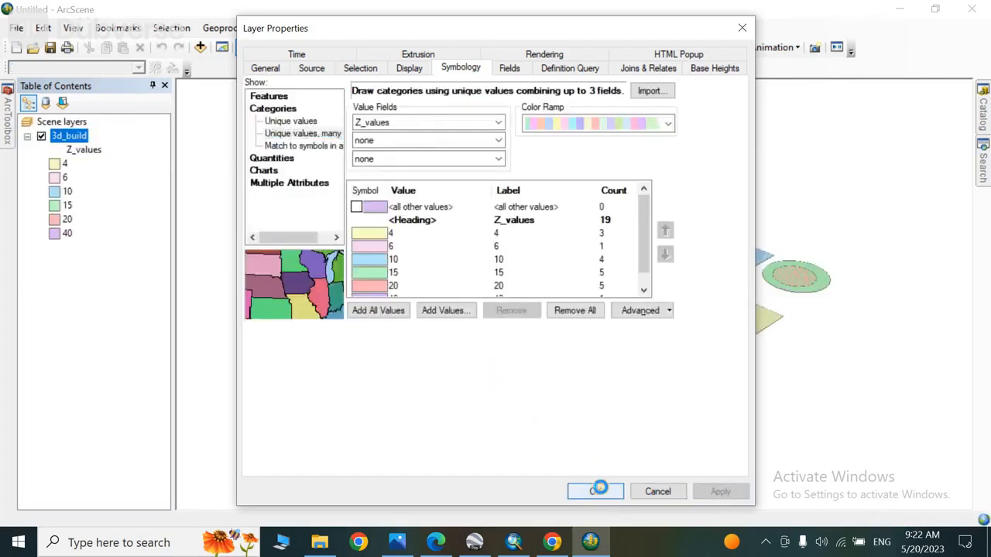
pyautogui.click(595, 491)
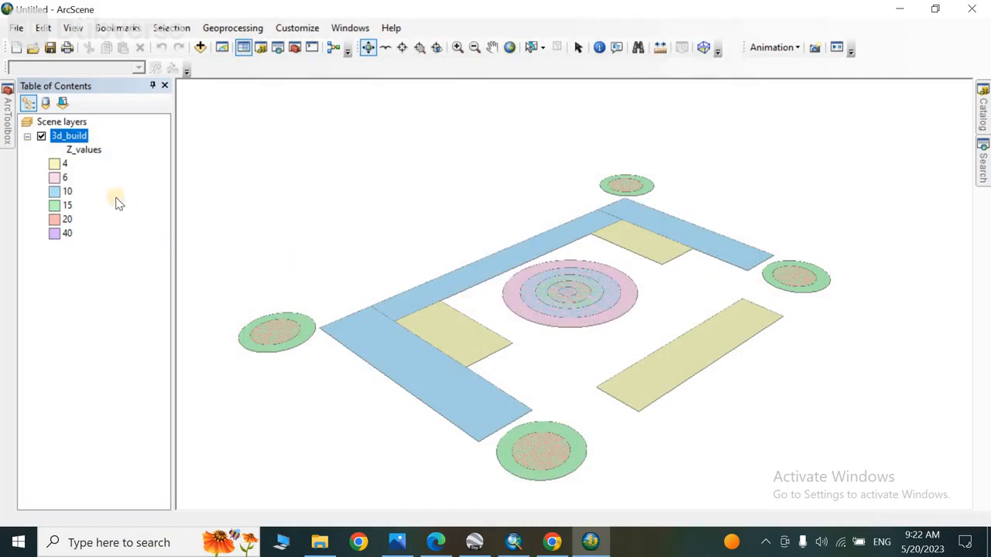
pyautogui.click(61, 122)
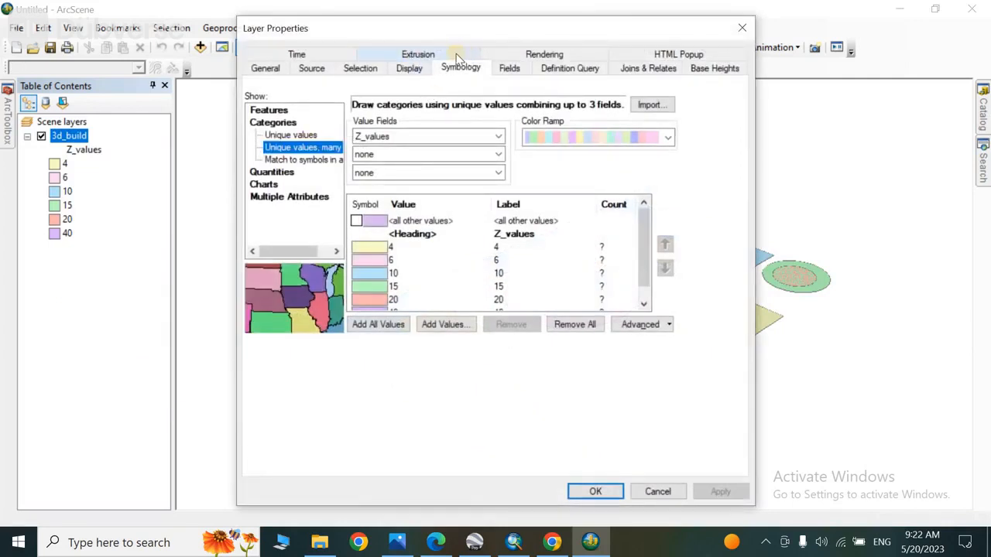
# - Enable Extrude features for 3d_build using the [Z_values] expression and apply it
pyautogui.click(415, 54)
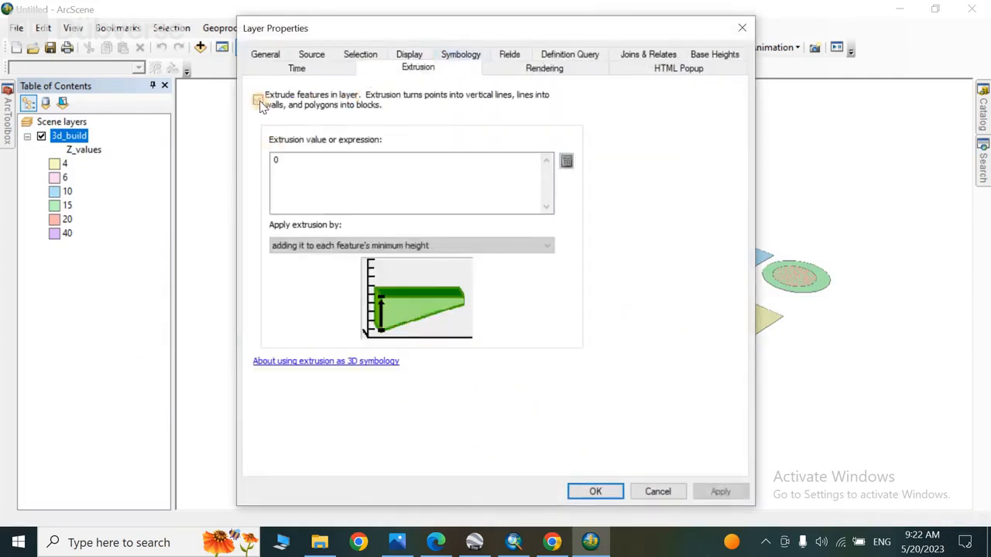
pyautogui.click(567, 160)
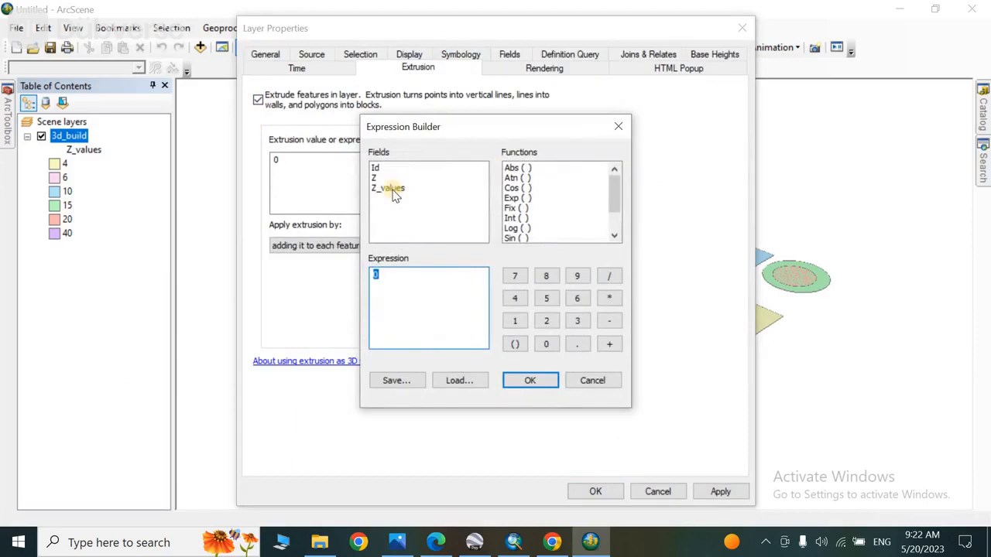
pyautogui.click(529, 381)
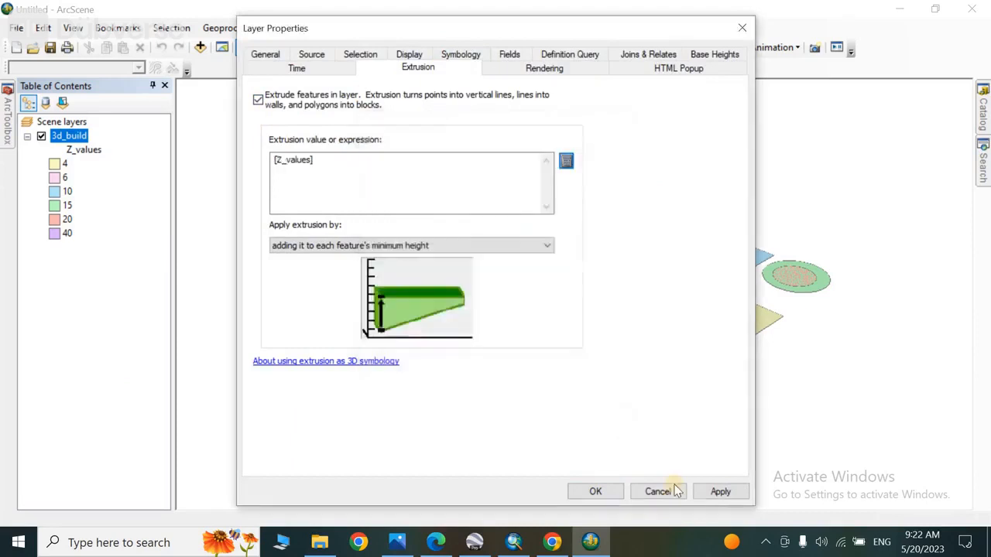
pyautogui.click(594, 493)
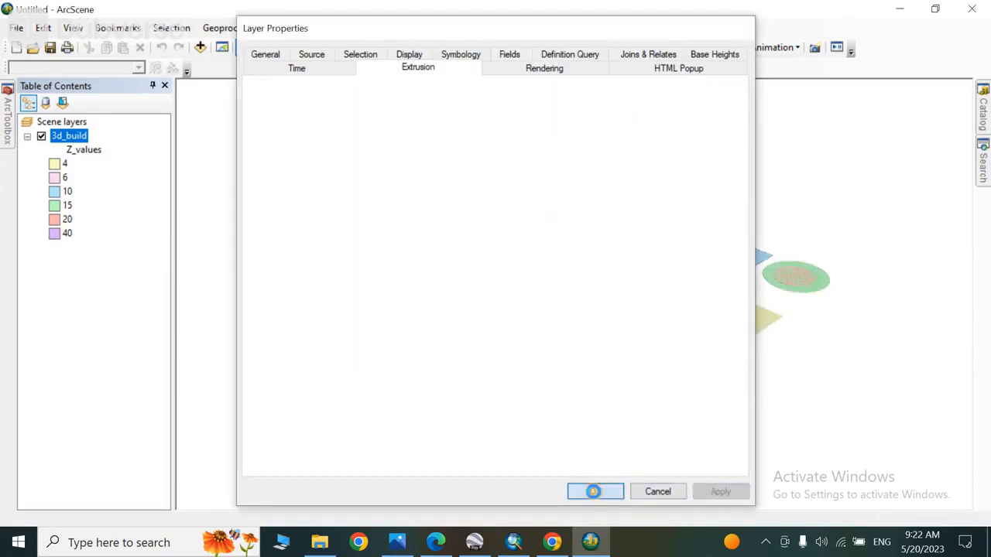
pyautogui.click(594, 493)
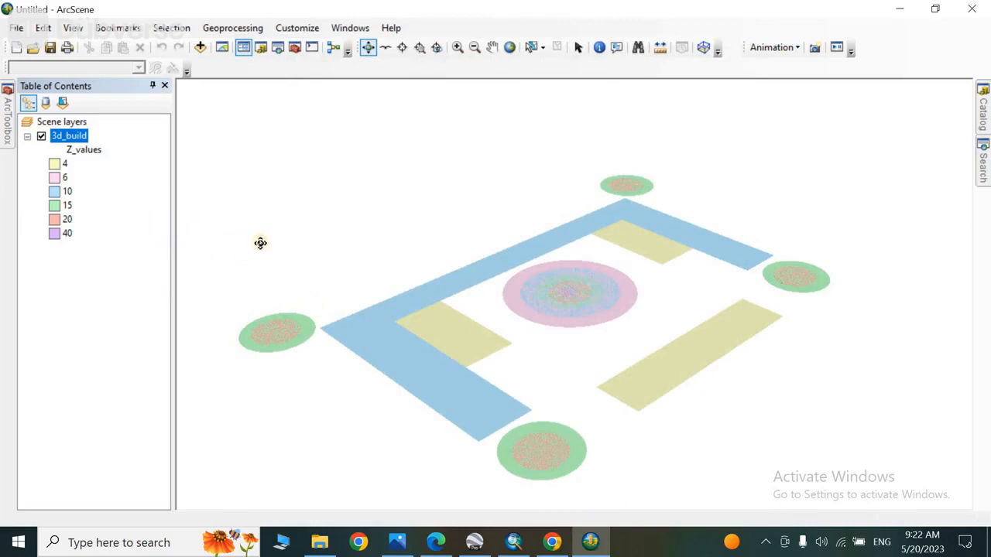
pyautogui.moveTo(74, 124)
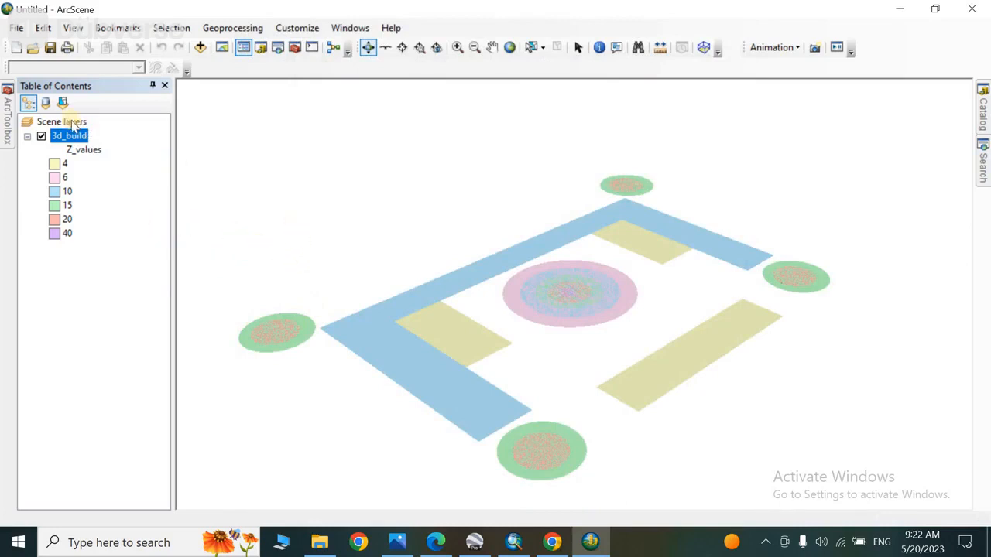
# - In Scene Properties, calculate vertical exaggeration from extent so the buildings stand up
pyautogui.rightClick(61, 121)
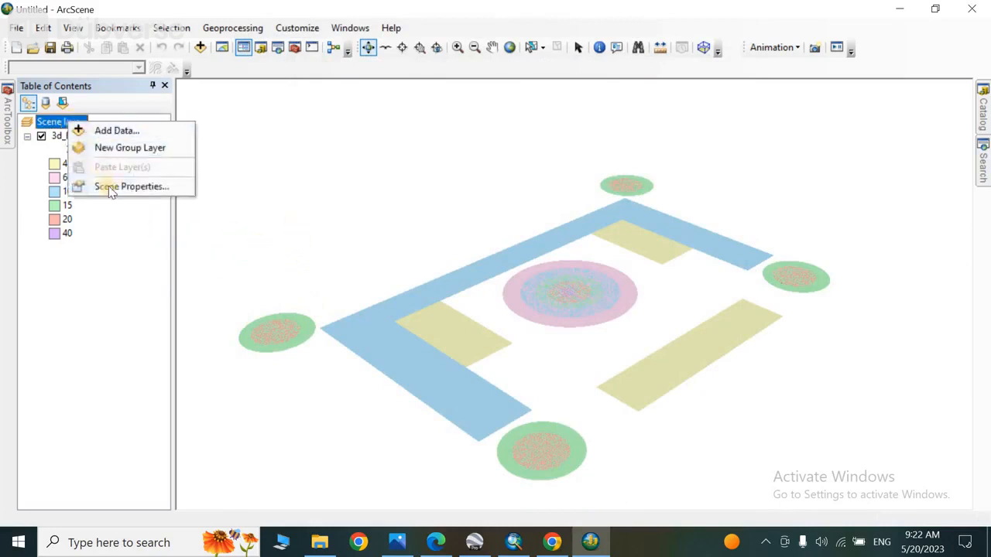
pyautogui.click(139, 186)
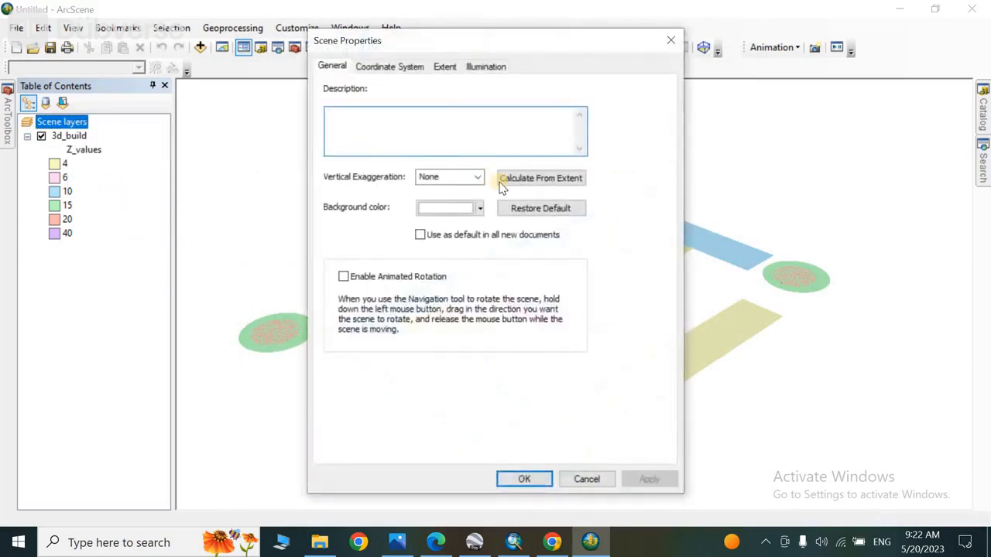
pyautogui.click(540, 177)
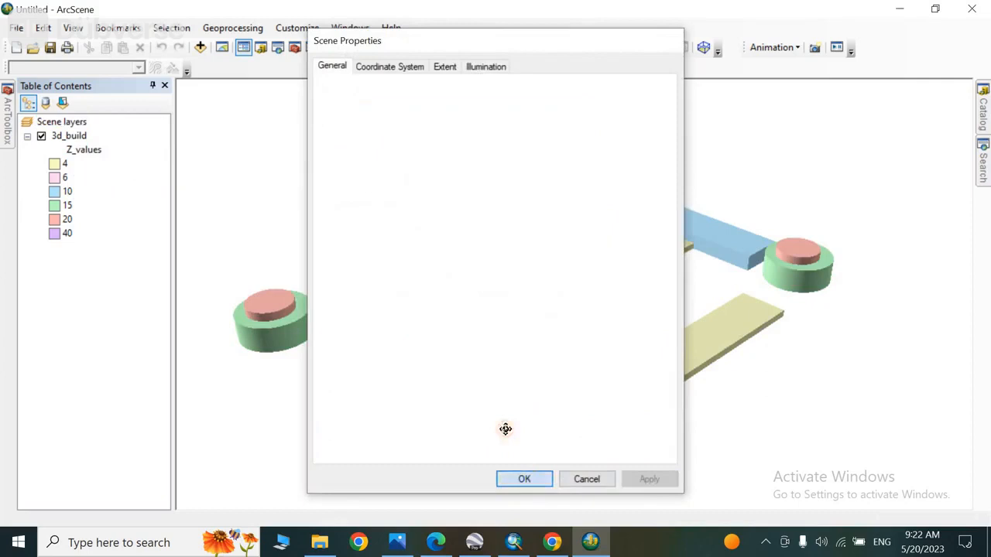
pyautogui.click(523, 480)
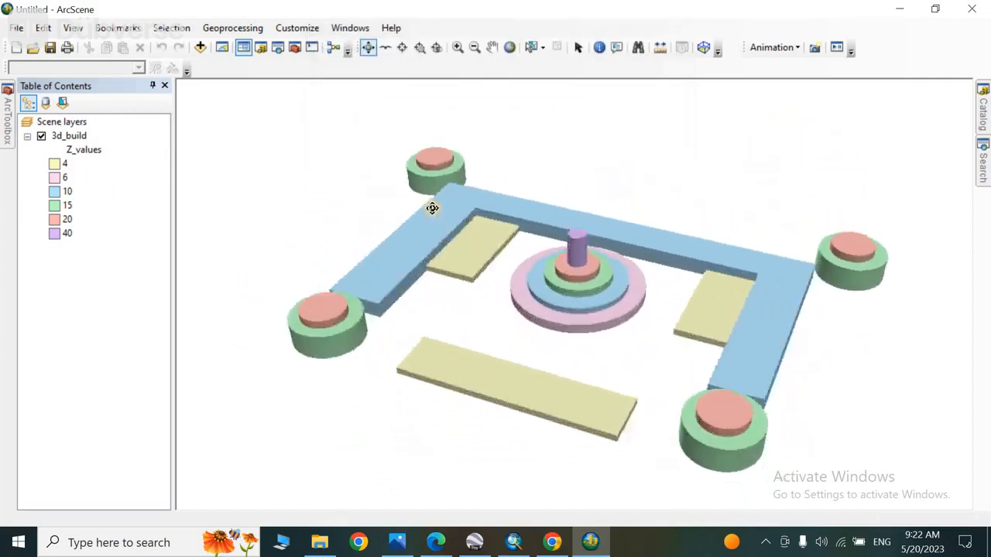
# - Orbit and zoom around the extruded buildings, closing in on the central tiered tower
pyautogui.moveTo(433, 207); pyautogui.dragTo(536, 319)
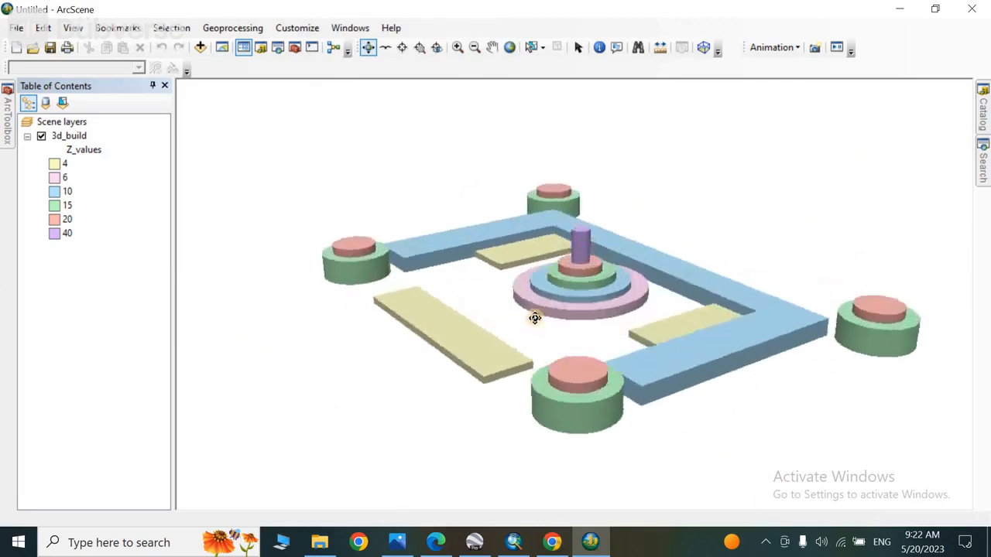
pyautogui.moveTo(536, 319); pyautogui.dragTo(626, 353)
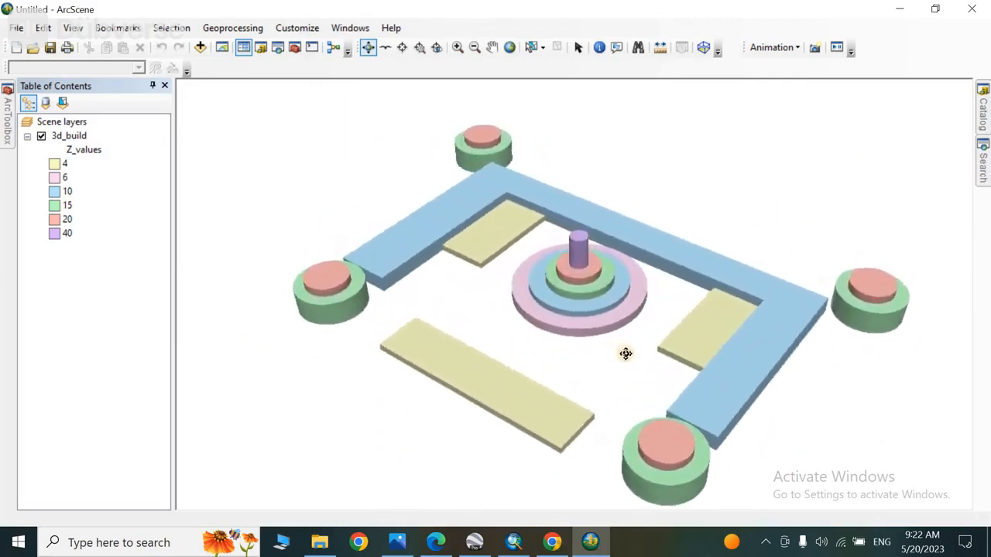
pyautogui.moveTo(626, 353); pyautogui.dragTo(680, 310)
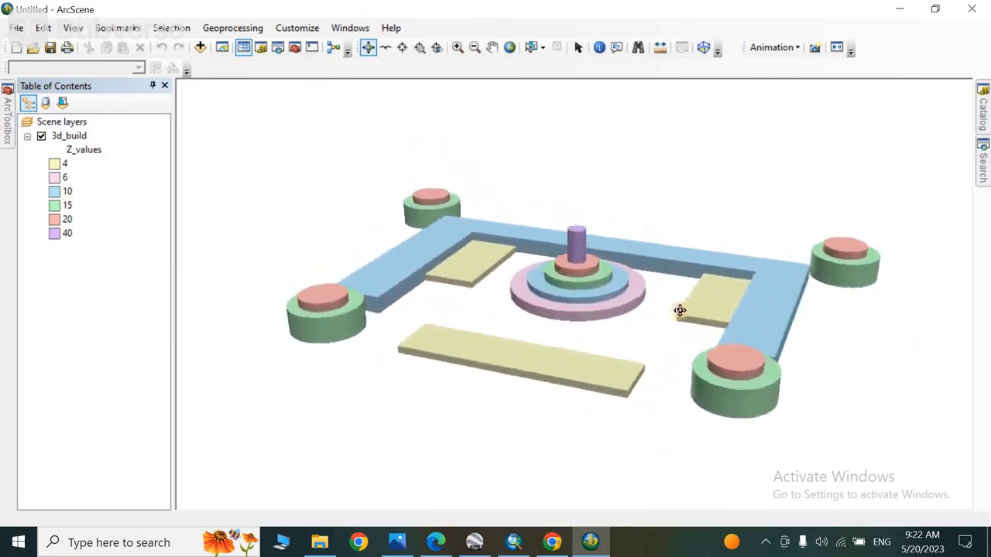
pyautogui.moveTo(680, 310); pyautogui.dragTo(714, 319)
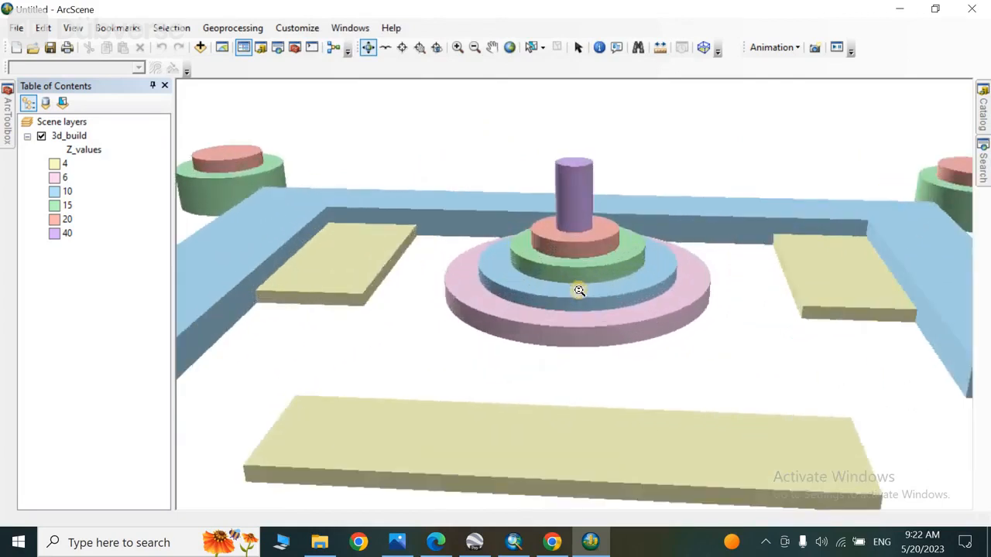
pyautogui.moveTo(579, 291); pyautogui.dragTo(370, 207)
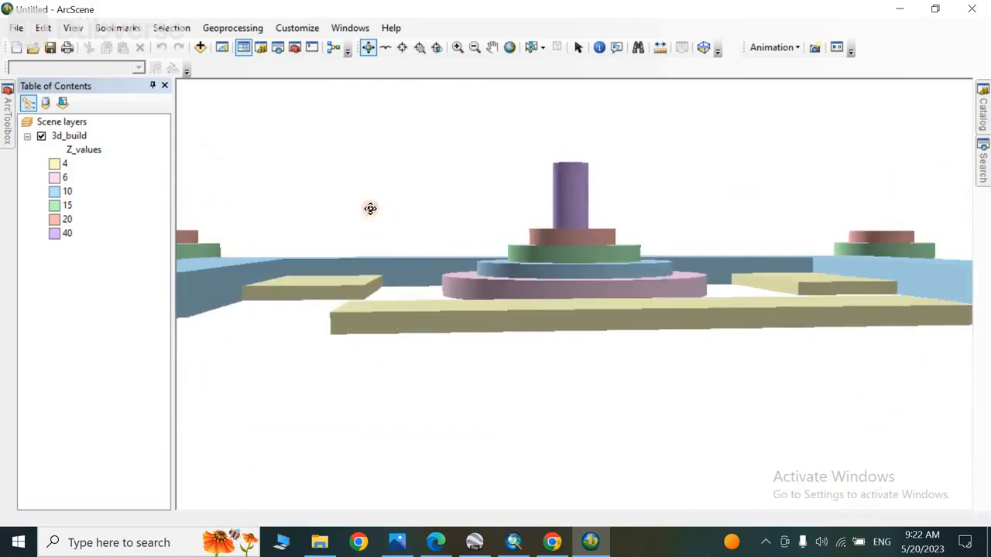
pyautogui.moveTo(372, 207); pyautogui.dragTo(459, 316)
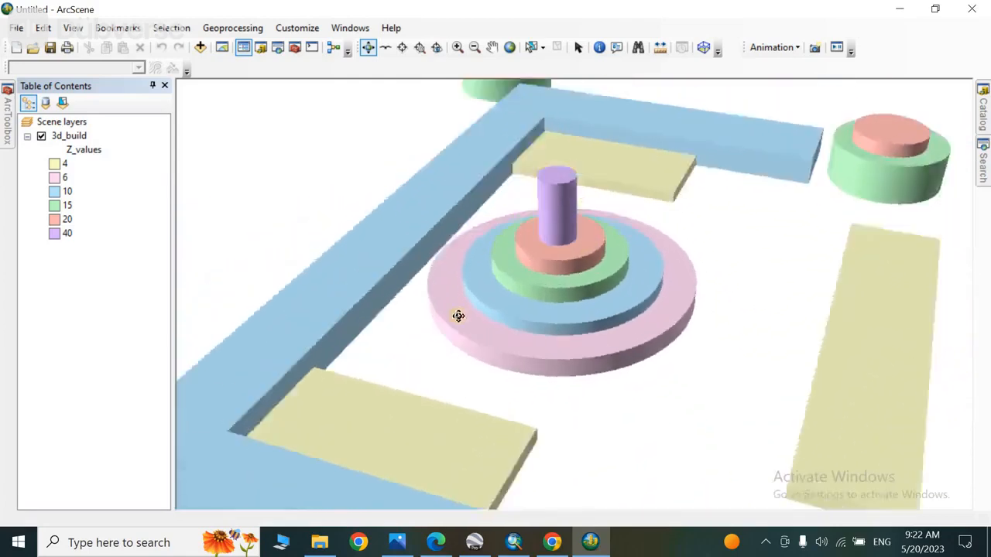
pyautogui.moveTo(458, 316); pyautogui.dragTo(483, 300)
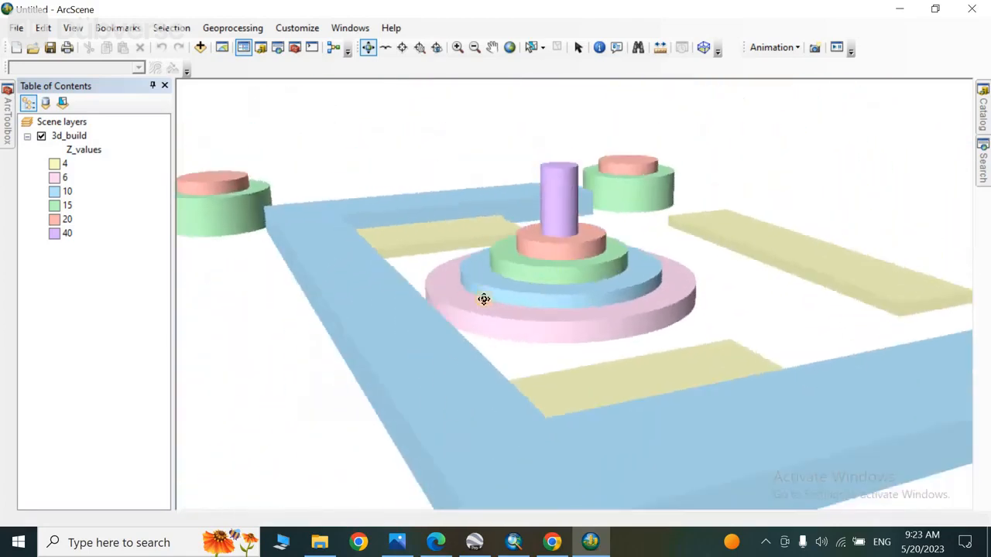
pyautogui.moveTo(483, 300); pyautogui.dragTo(433, 277)
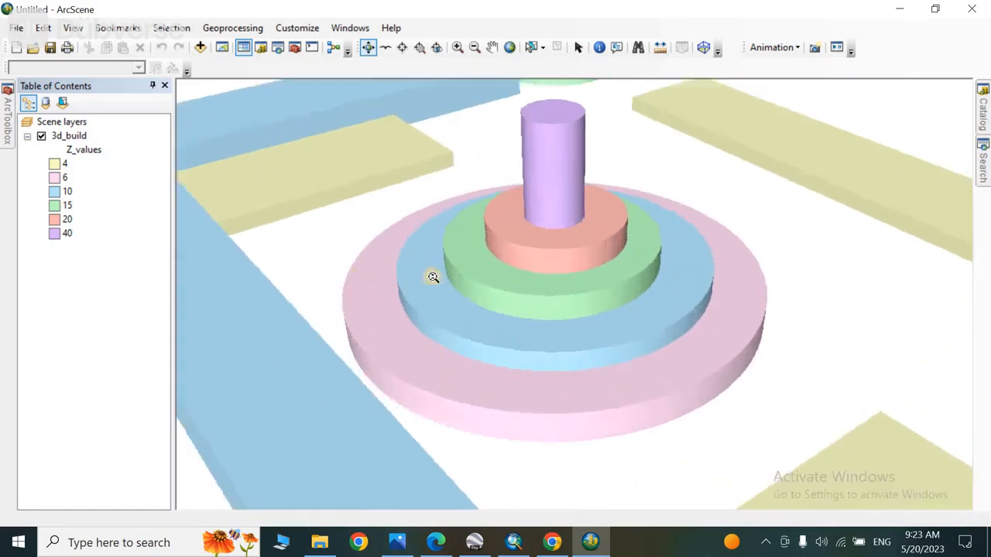
pyautogui.moveTo(434, 277); pyautogui.dragTo(464, 274)
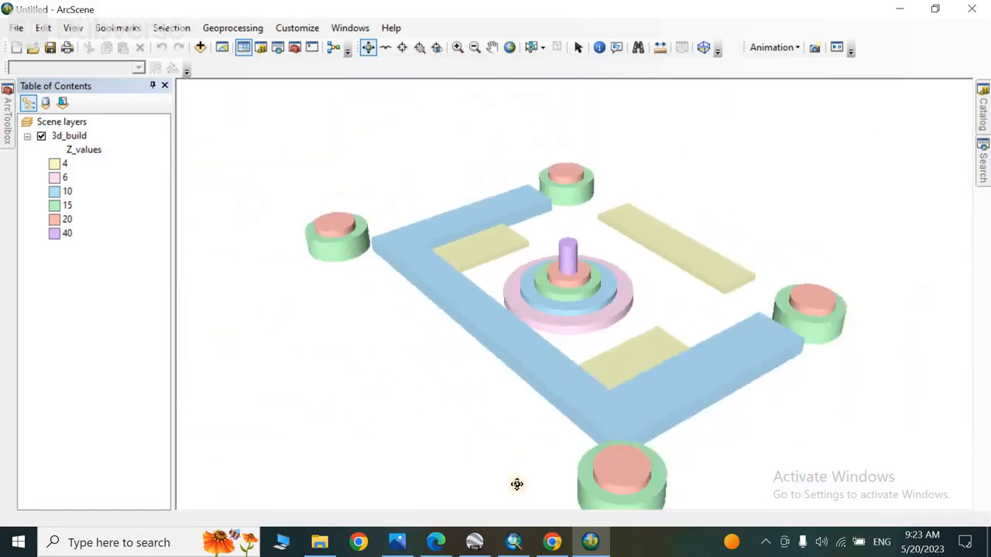
# - Switch to the browser showing the YouTube channel
pyautogui.click(552, 542)
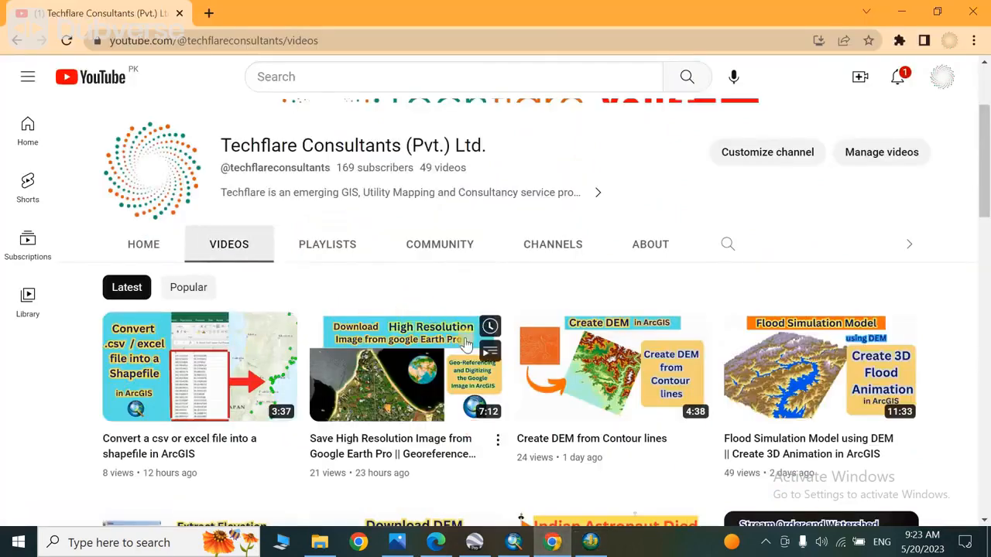